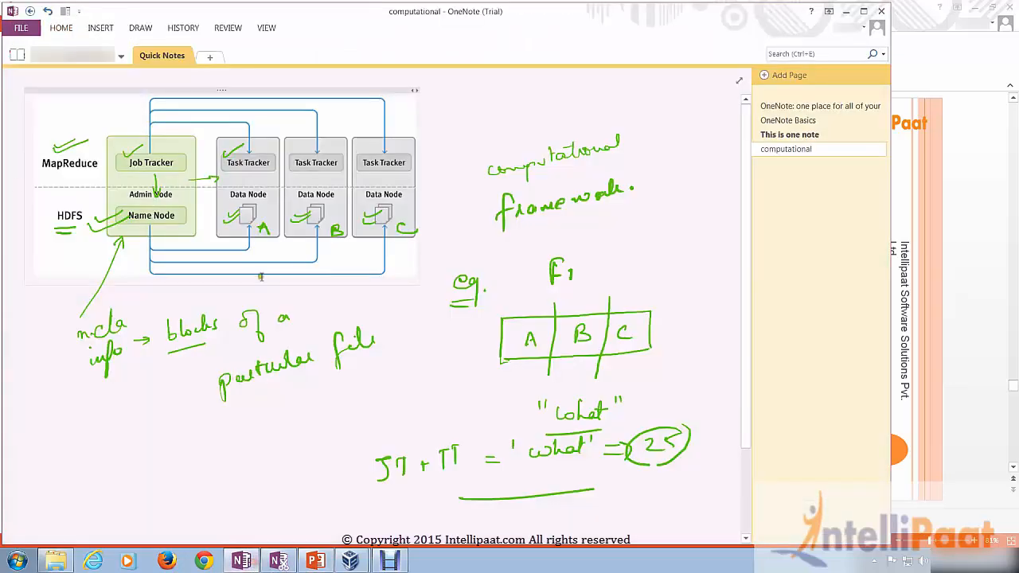
mouse_move(355, 241)
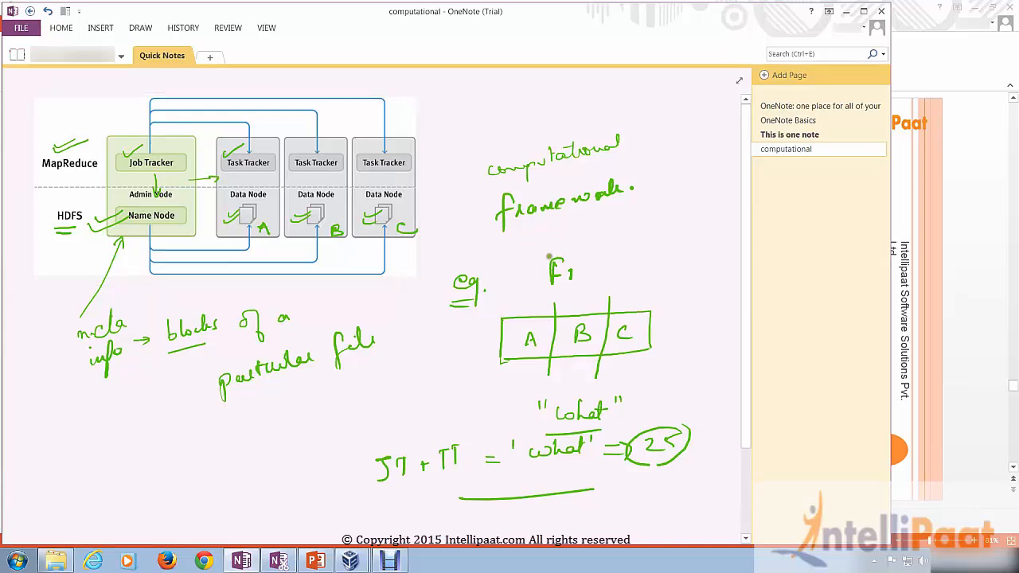
mouse_move(592, 274)
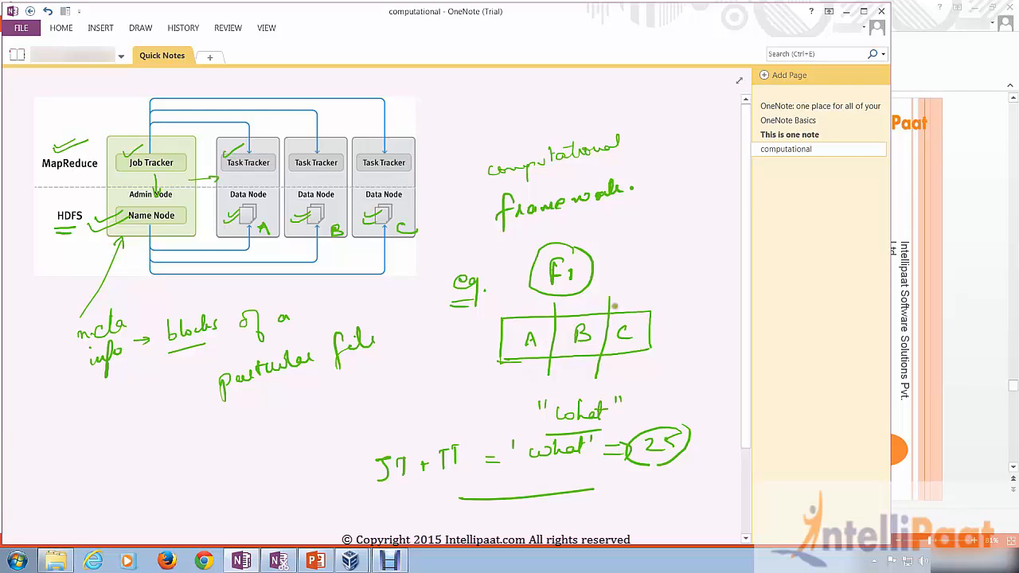
Draw an arrow from the circled F1 and underline the handwritten MR note
left_click_drag(597, 274, 624, 274)
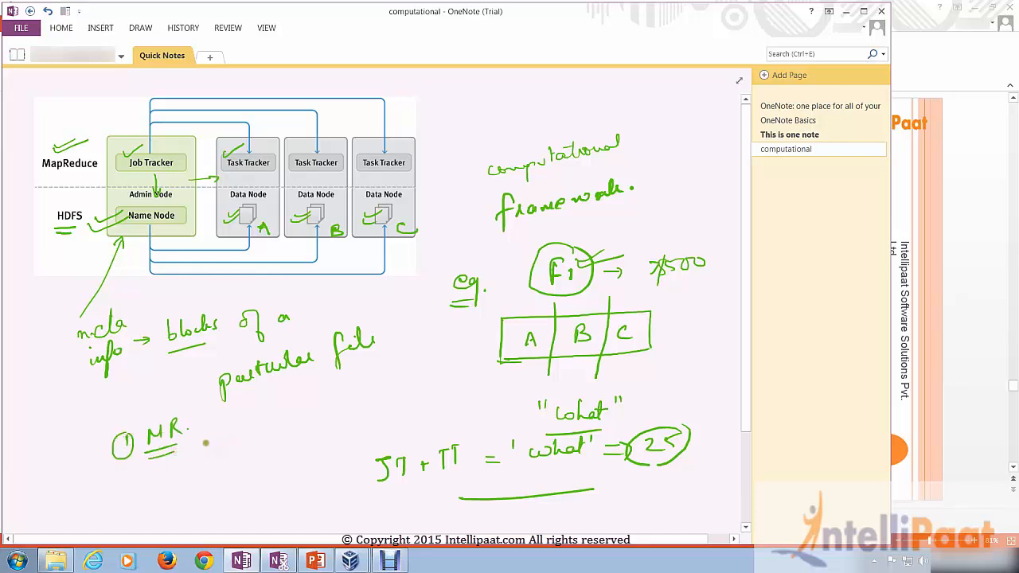
mouse_move(203, 455)
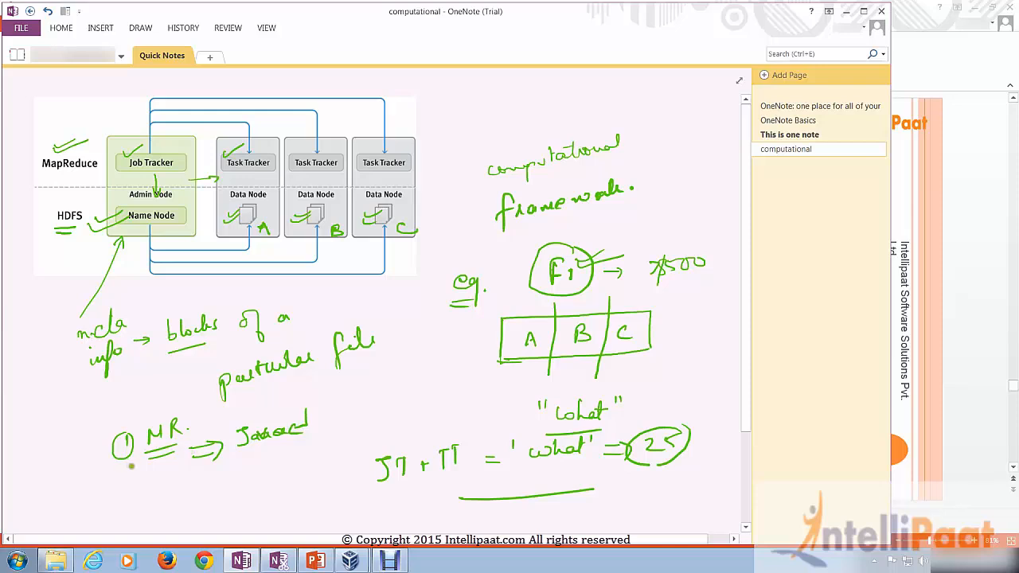
left_click_drag(140, 459, 162, 465)
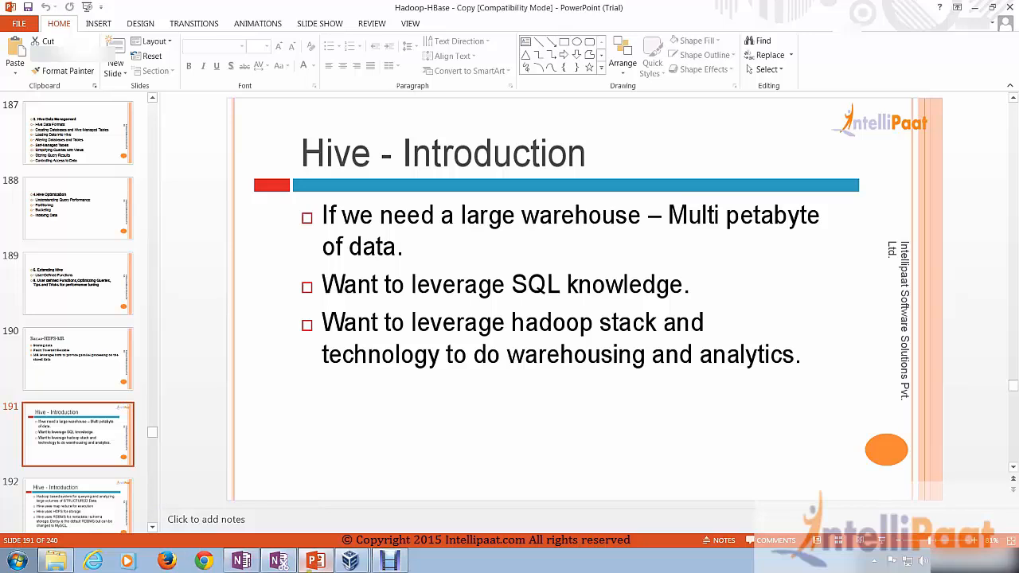
Switch back from the Hive introduction slide to the OneNote diagram page
left_click(239, 557)
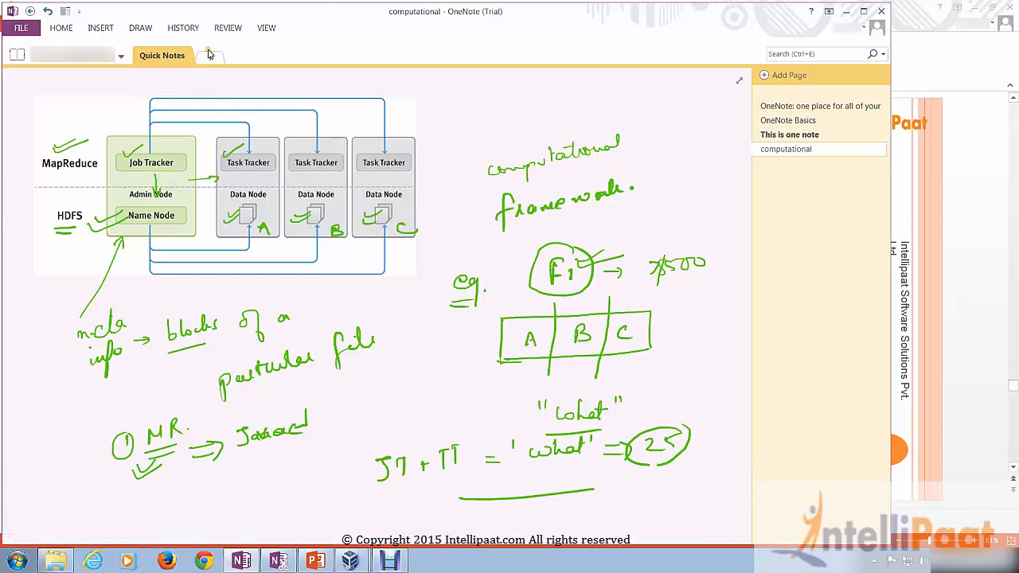
mouse_move(210, 54)
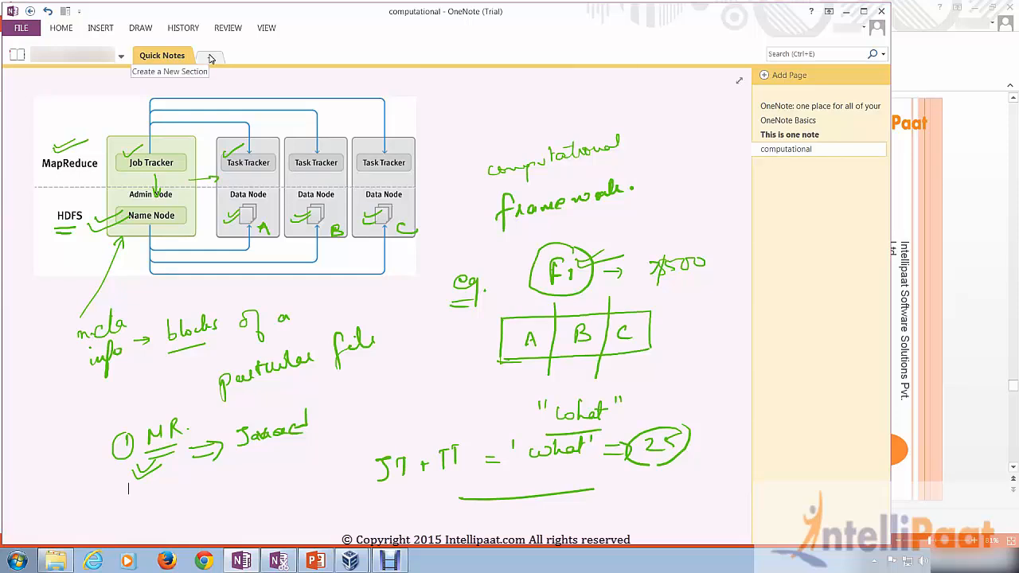
Create a new Hive section and start its first line with "Hive – Facebook ."
left_click(210, 57)
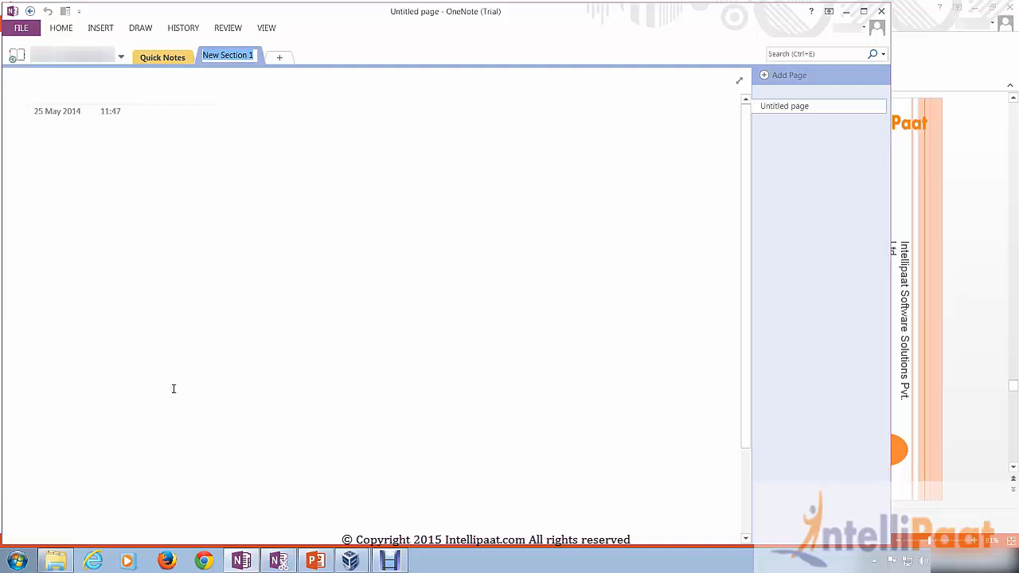
type("Hive -- Faceb")
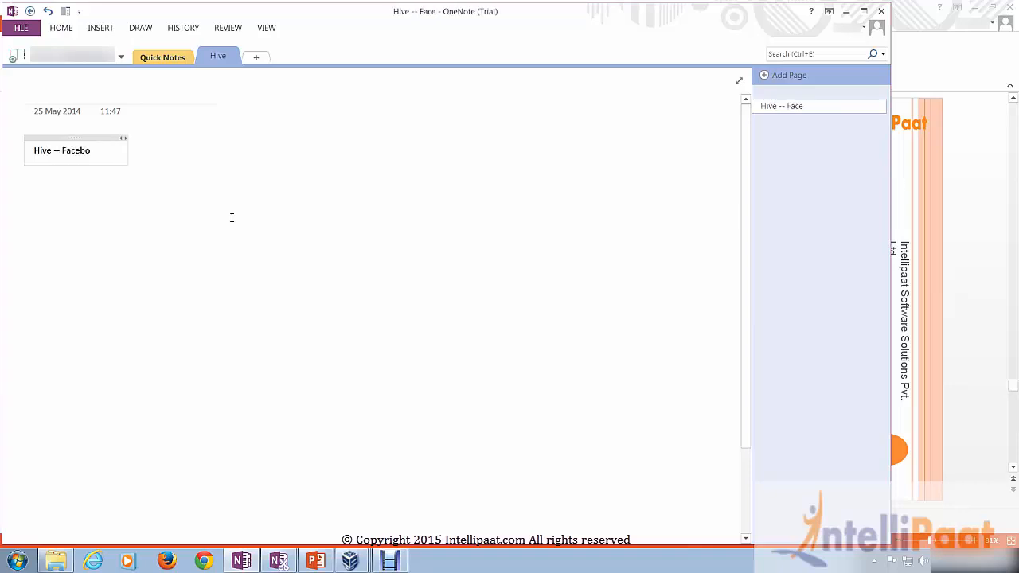
type("ok")
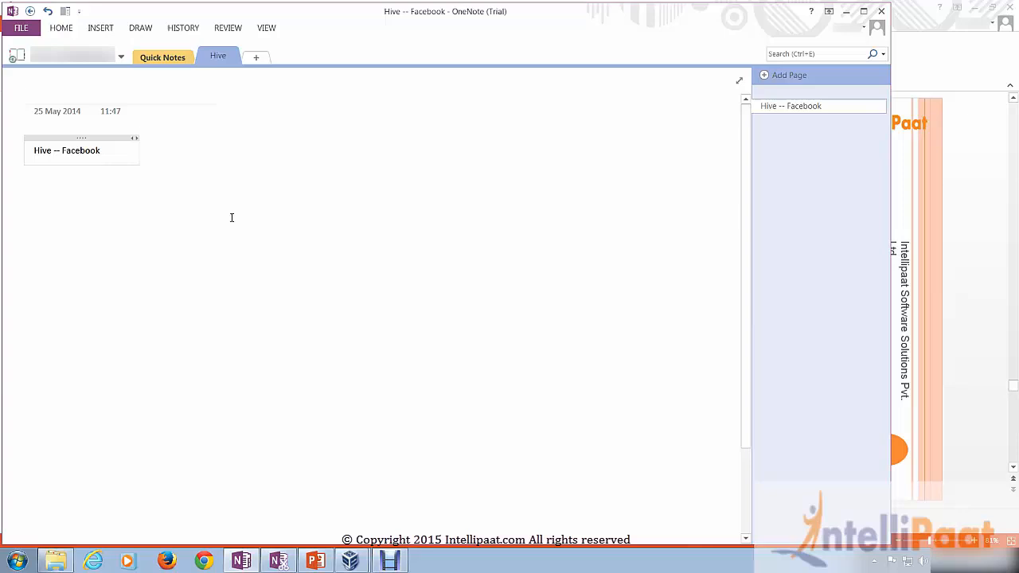
type(".")
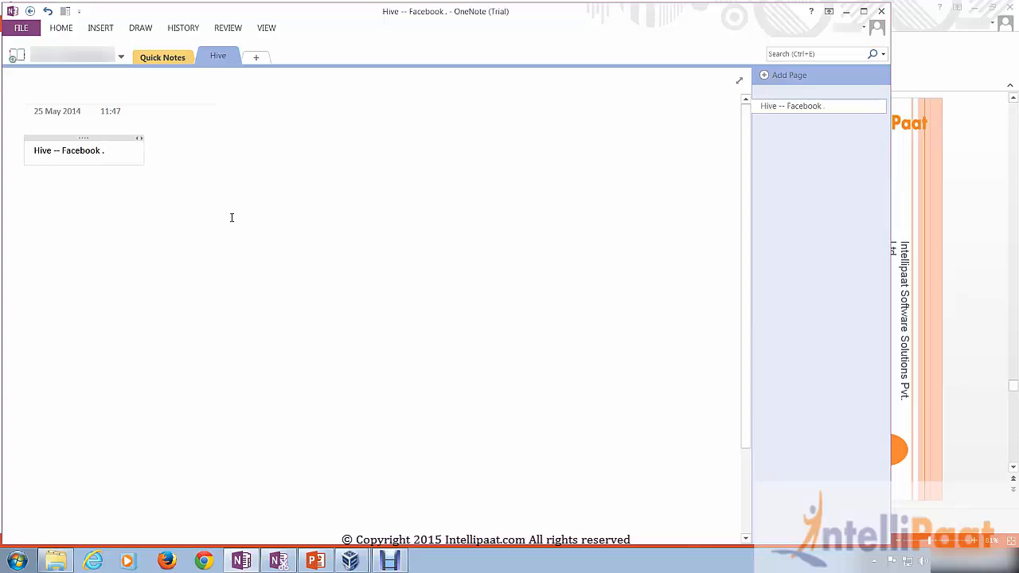
Extend the line to read "Hive – Facebook . SQL – MR code"
left_click(105, 150)
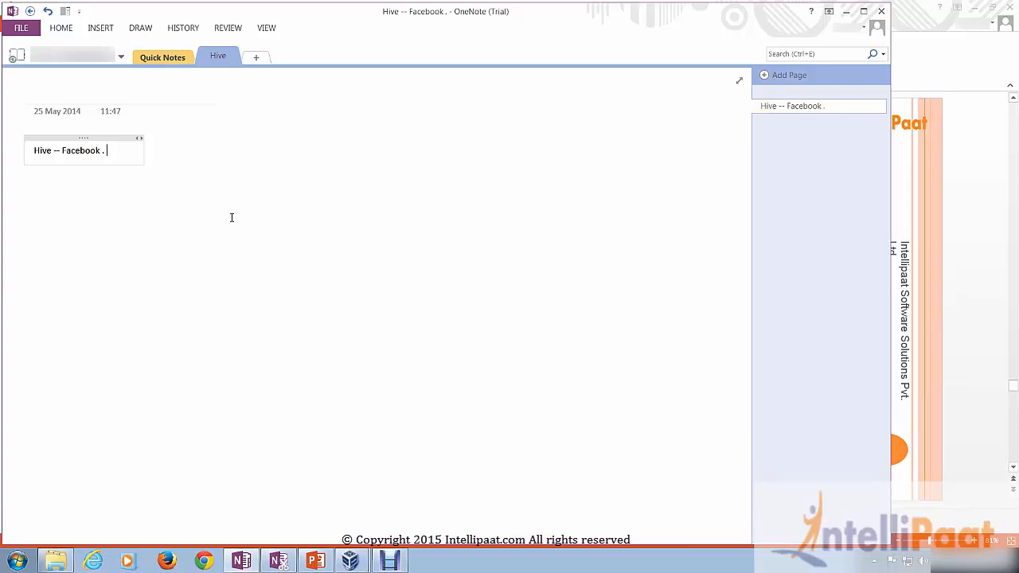
type("SQL -- M")
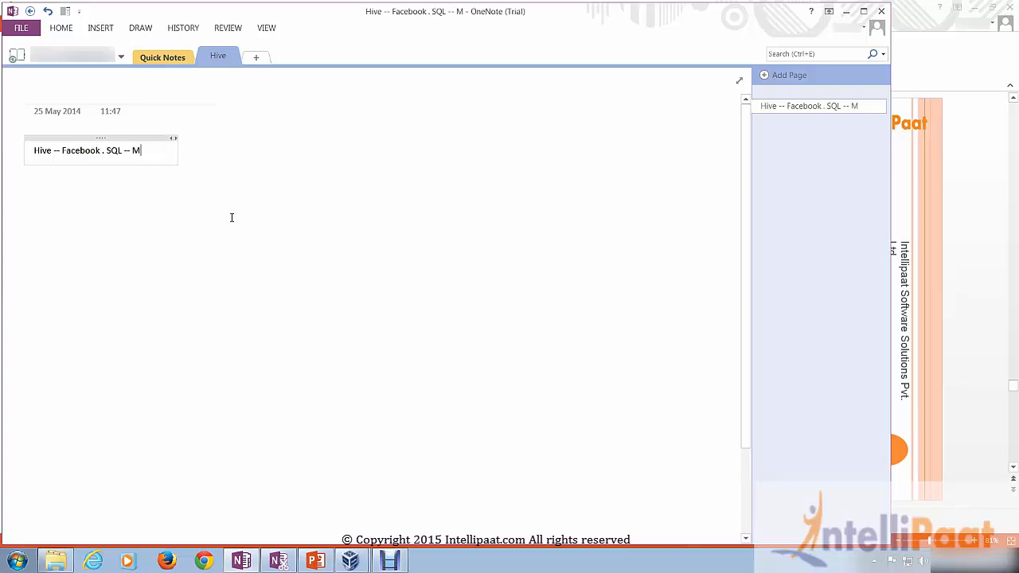
type("R")
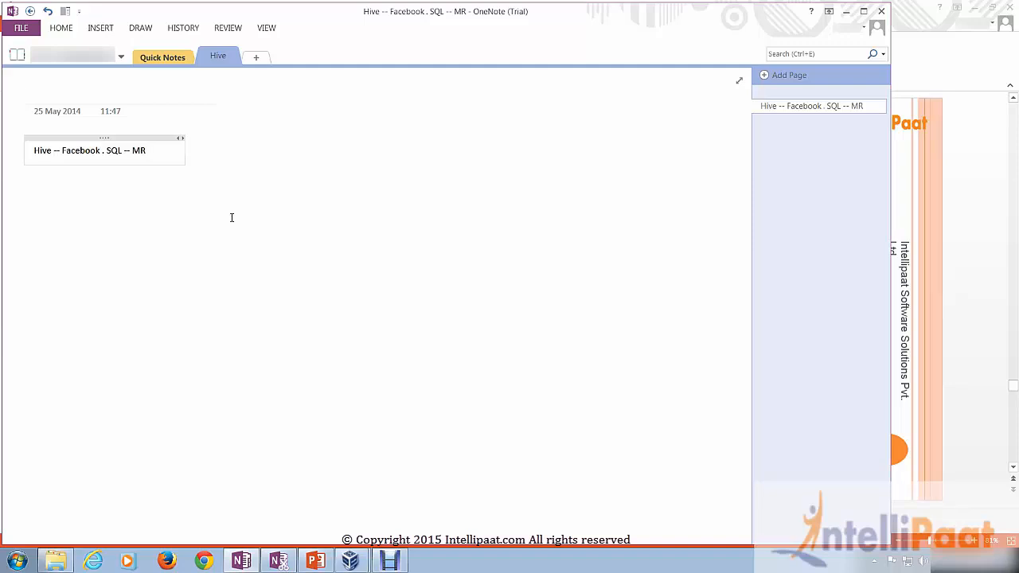
left_click(147, 149)
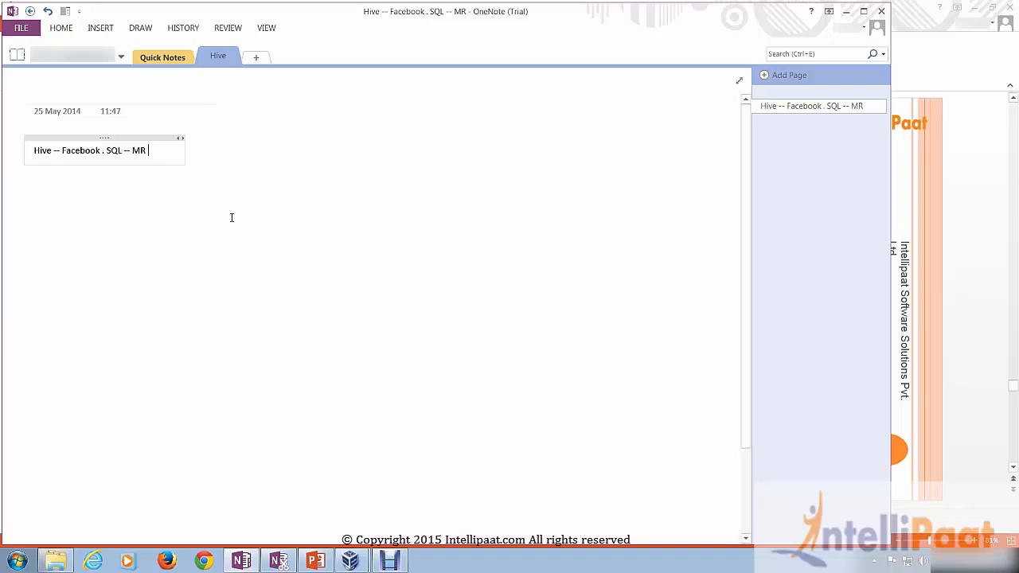
type("code")
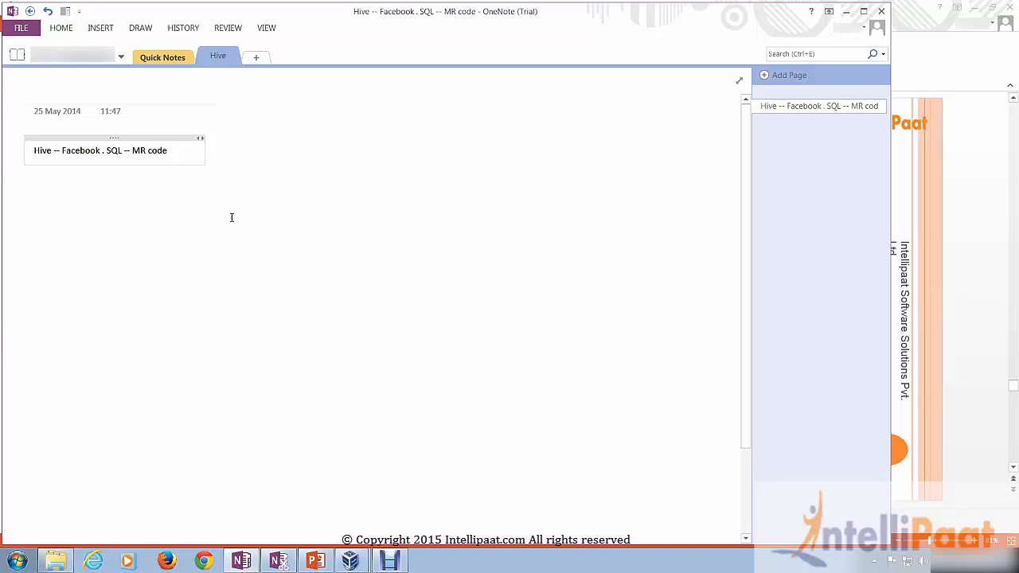
mouse_move(213, 486)
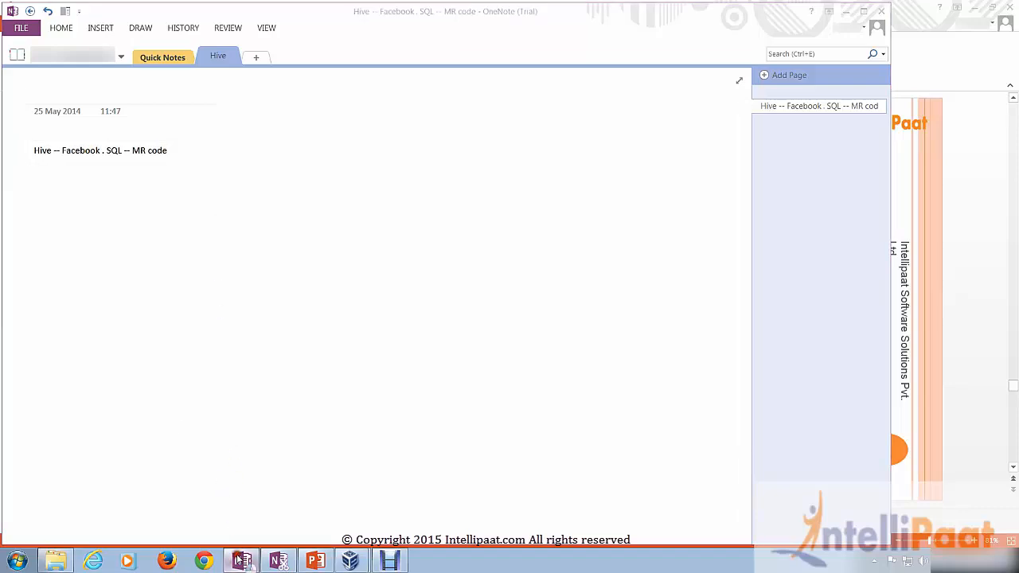
Switch to PowerPoint to view the Hive introduction slide
left_click(312, 560)
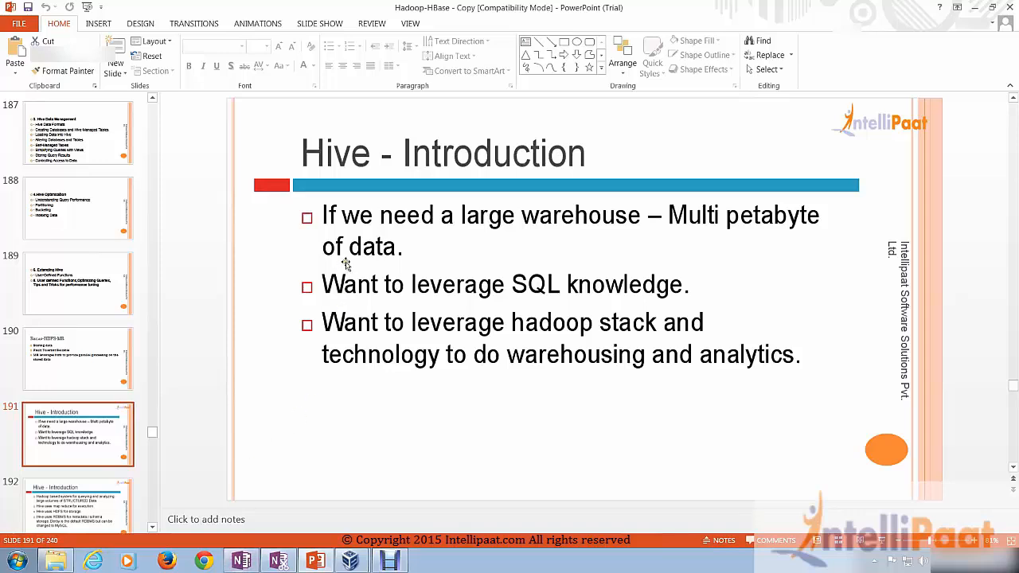
mouse_move(446, 449)
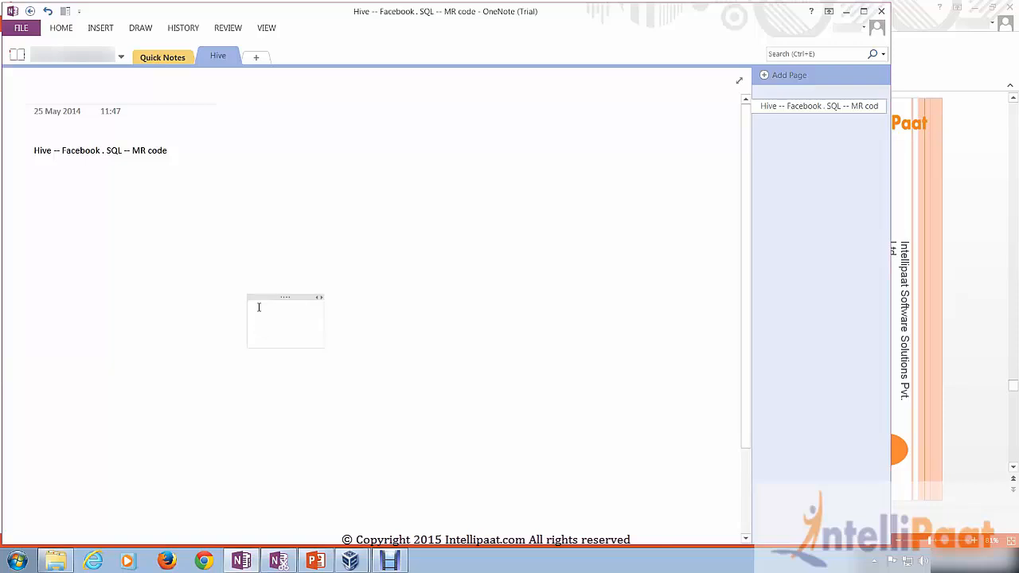
Write the note "Hive is a datawarehouse infrastructure built on top of hdfs."
type("Hive is a")
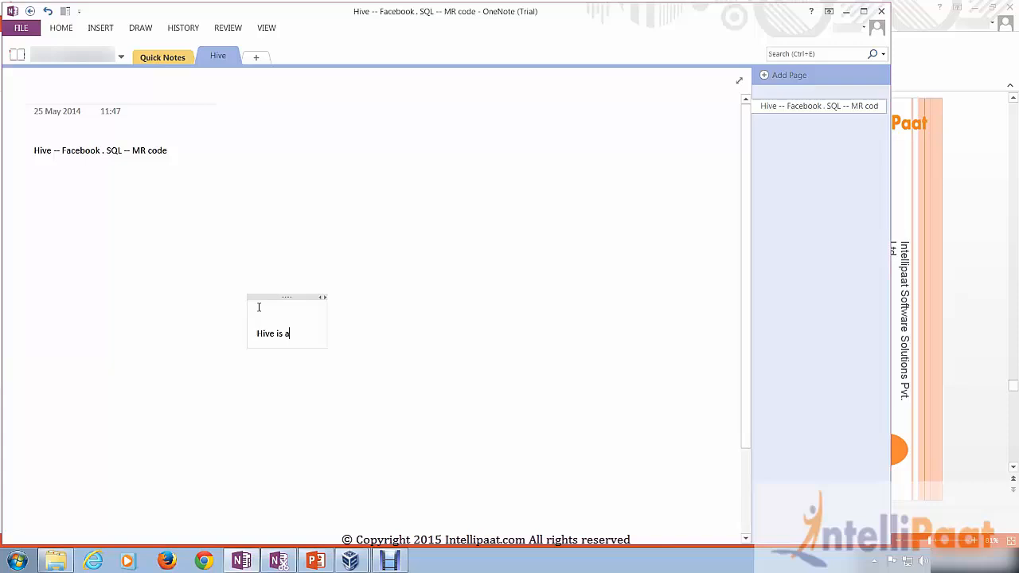
type("datawarehous")
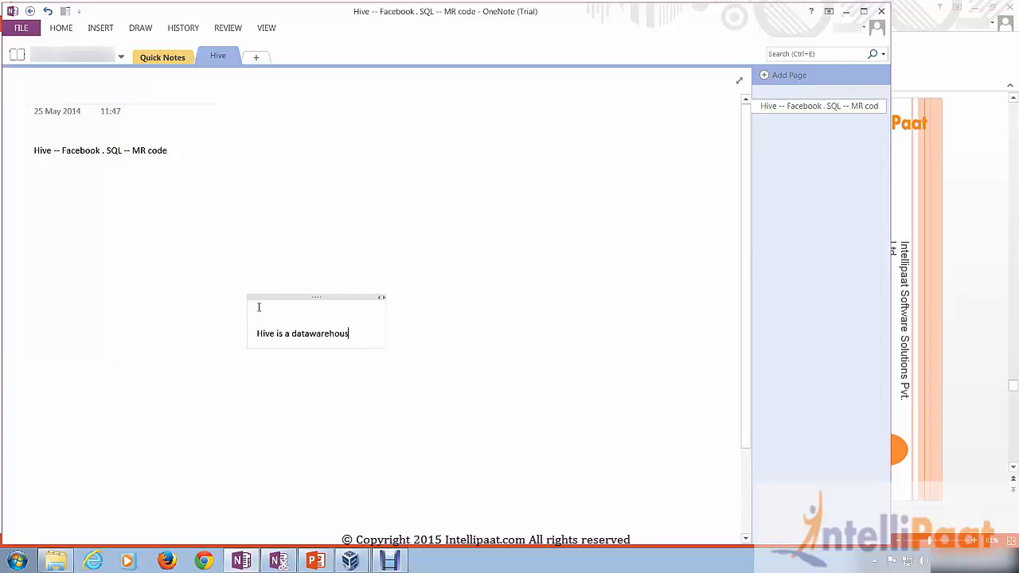
type("e infrastructure")
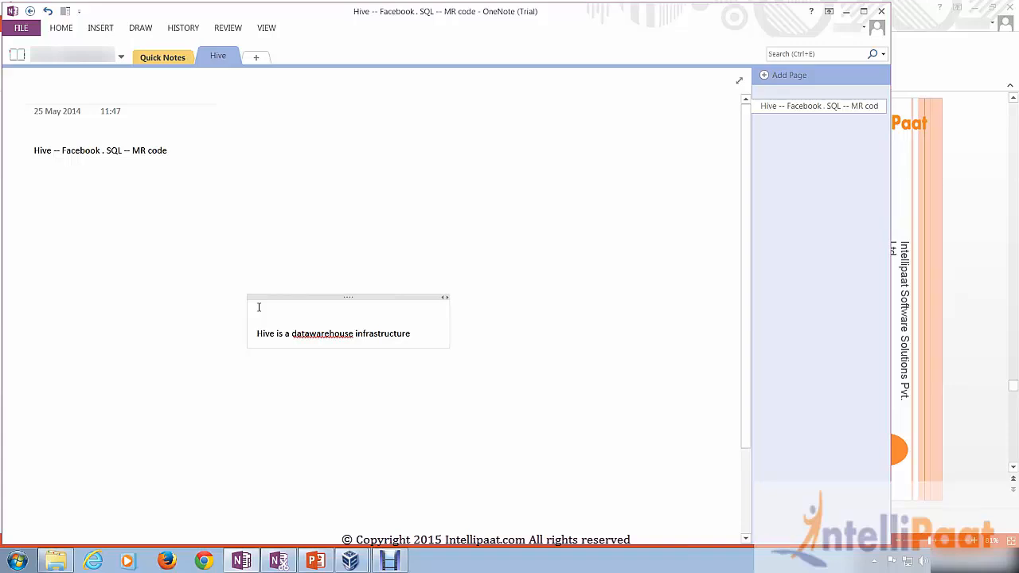
type("built on top of hdfs")
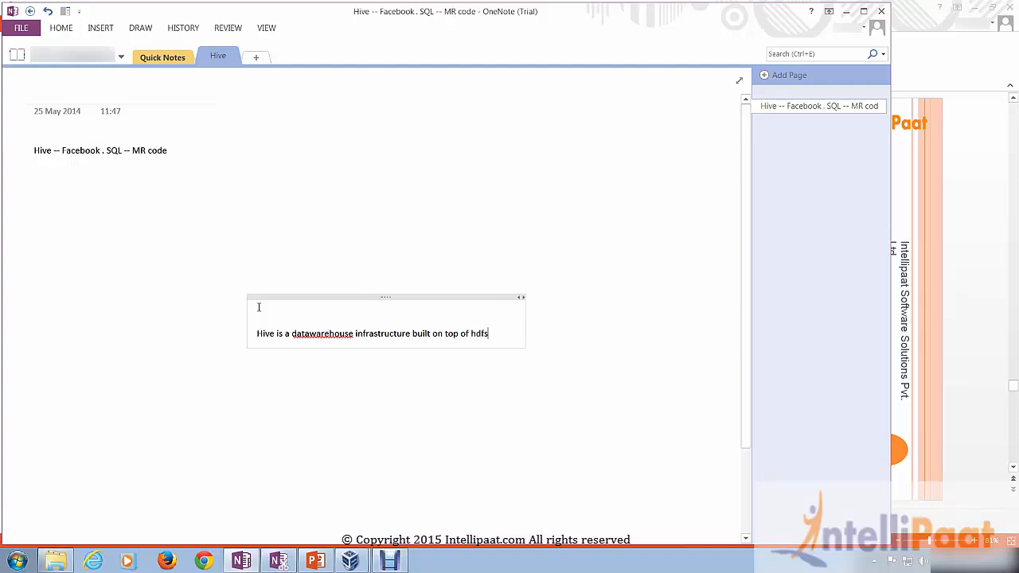
type(".")
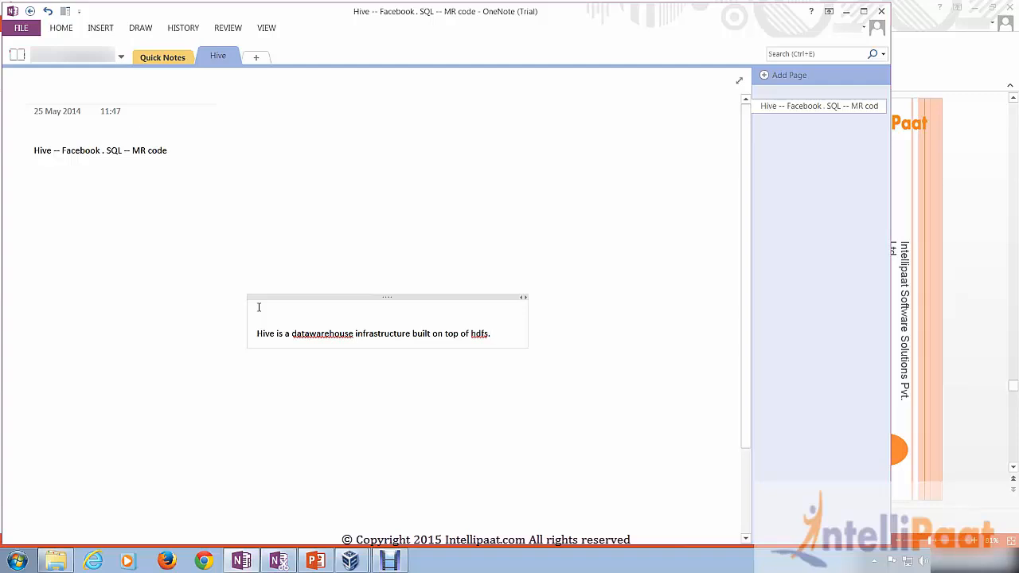
mouse_move(216, 541)
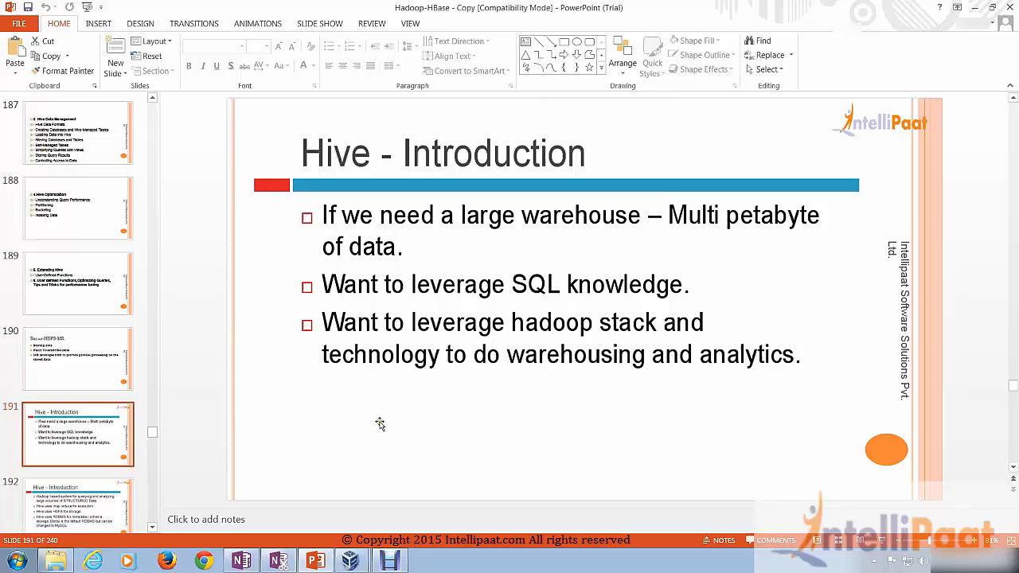
mouse_move(465, 349)
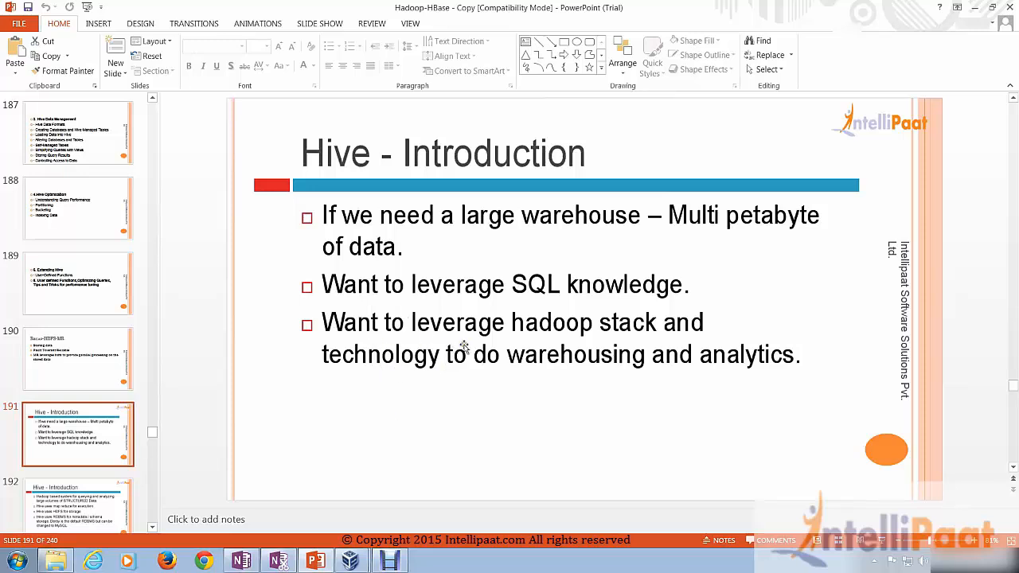
mouse_move(564, 384)
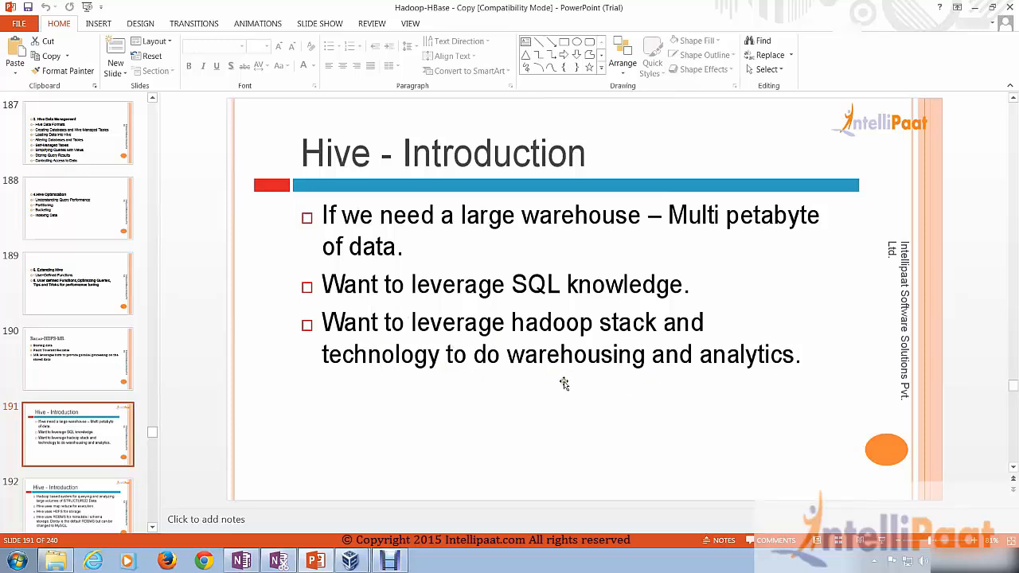
mouse_move(583, 395)
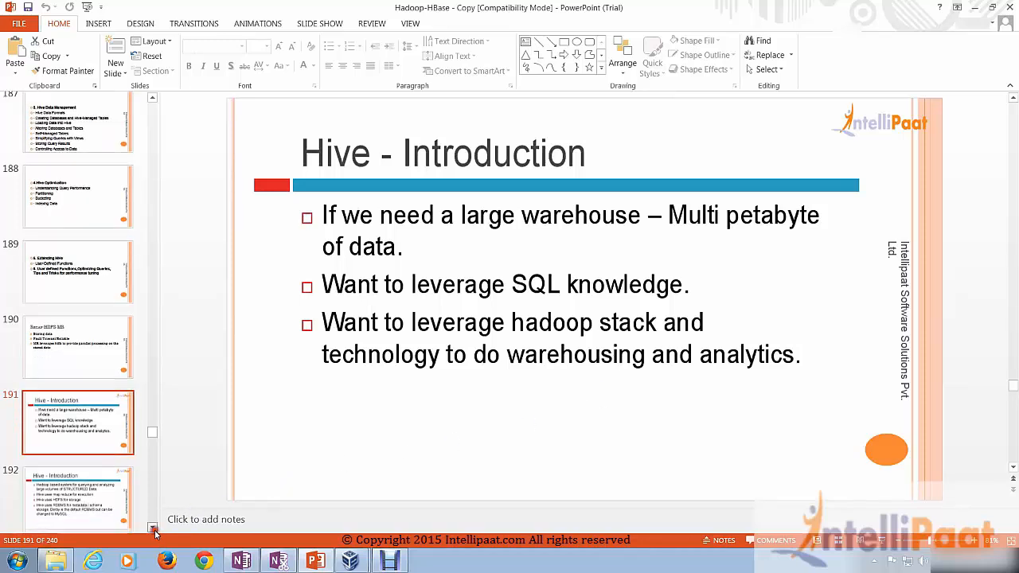
Advance to the next Hive introduction slide and return to the OneNote Hive page
left_click(78, 423)
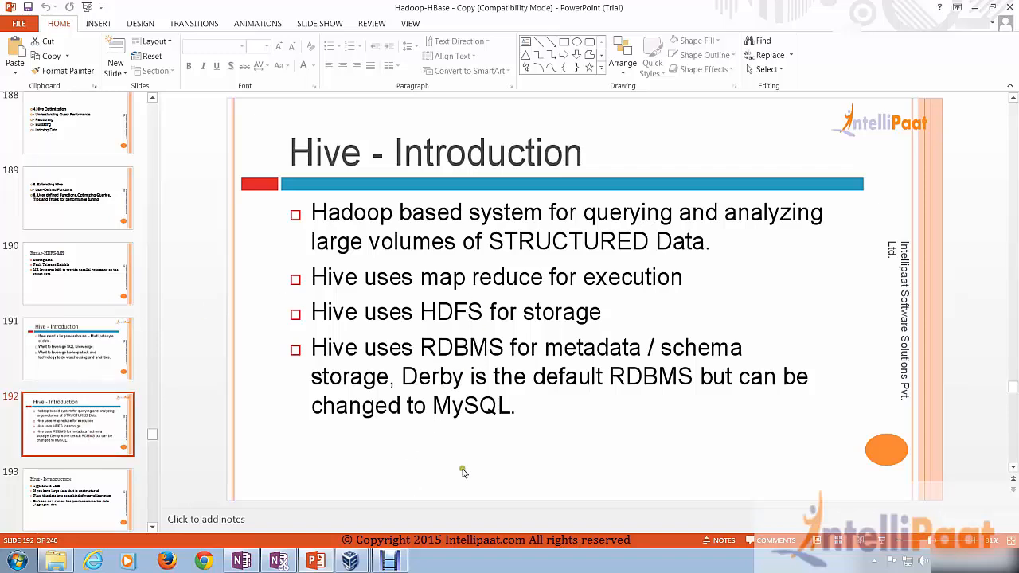
mouse_move(363, 309)
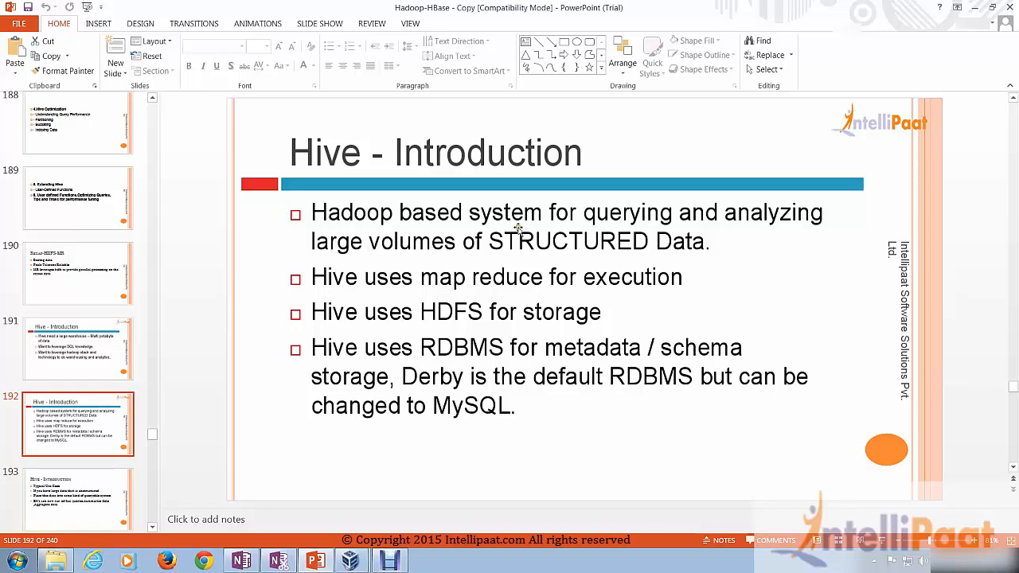
mouse_move(549, 268)
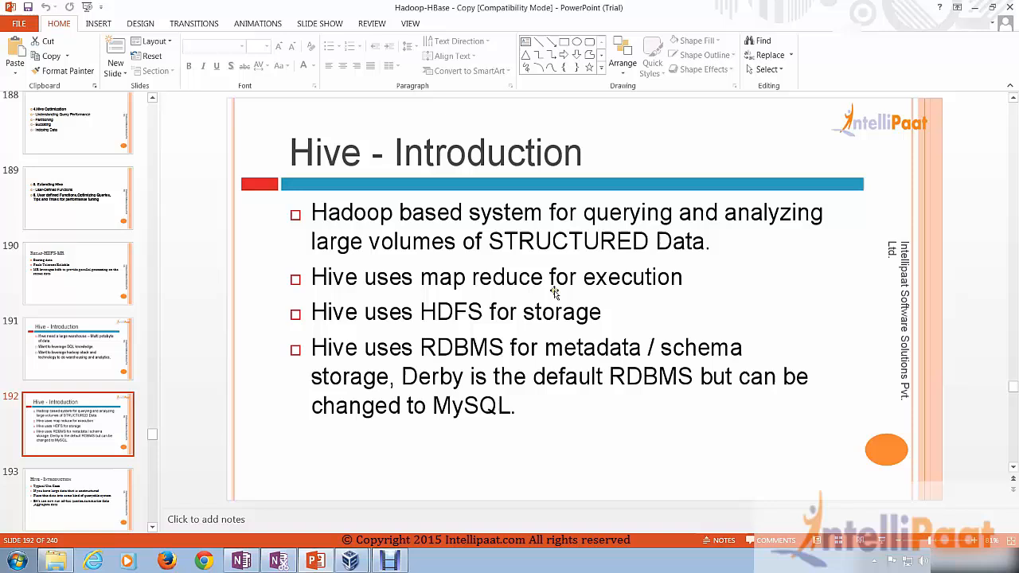
mouse_move(627, 294)
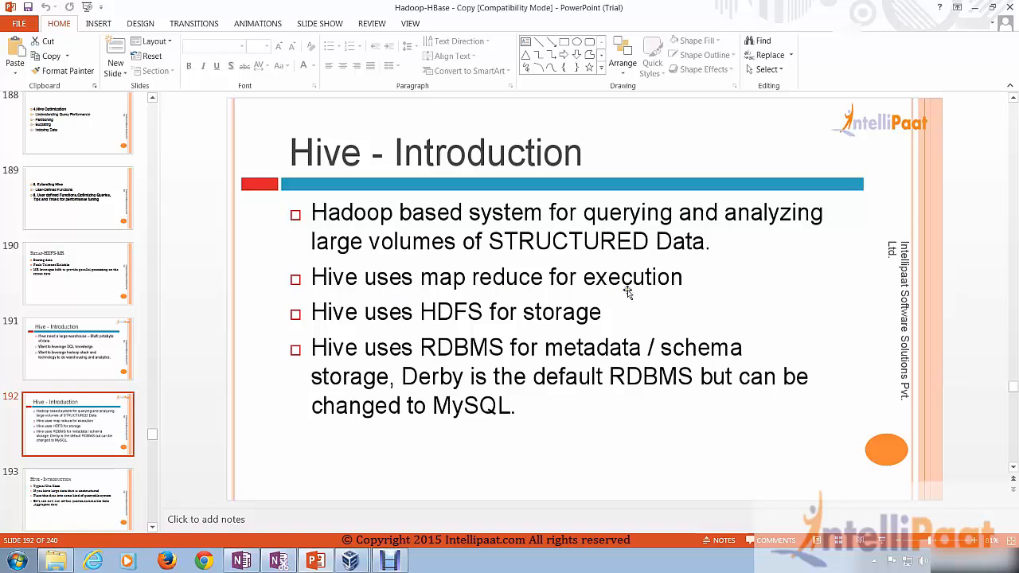
mouse_move(432, 348)
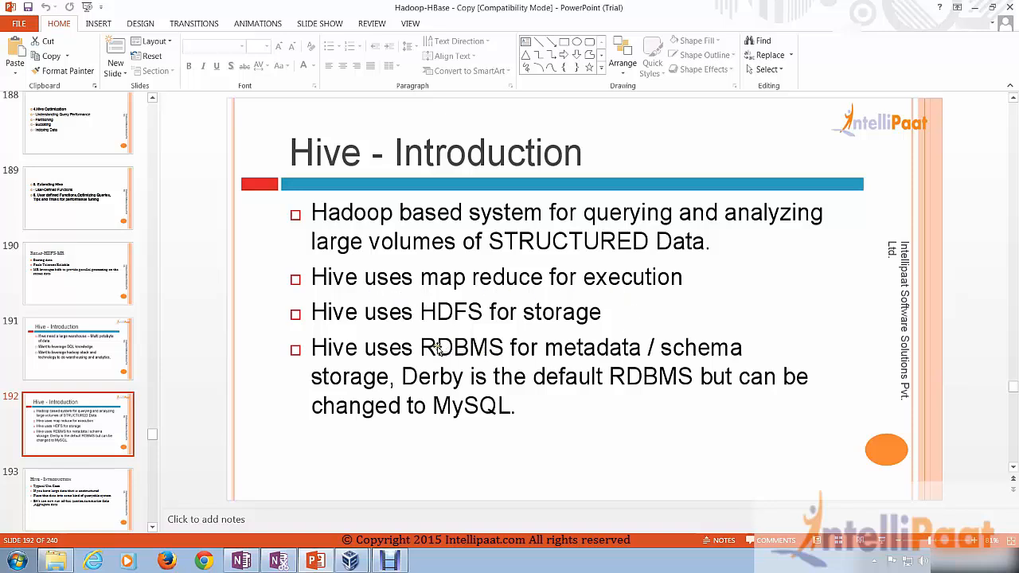
mouse_move(437, 329)
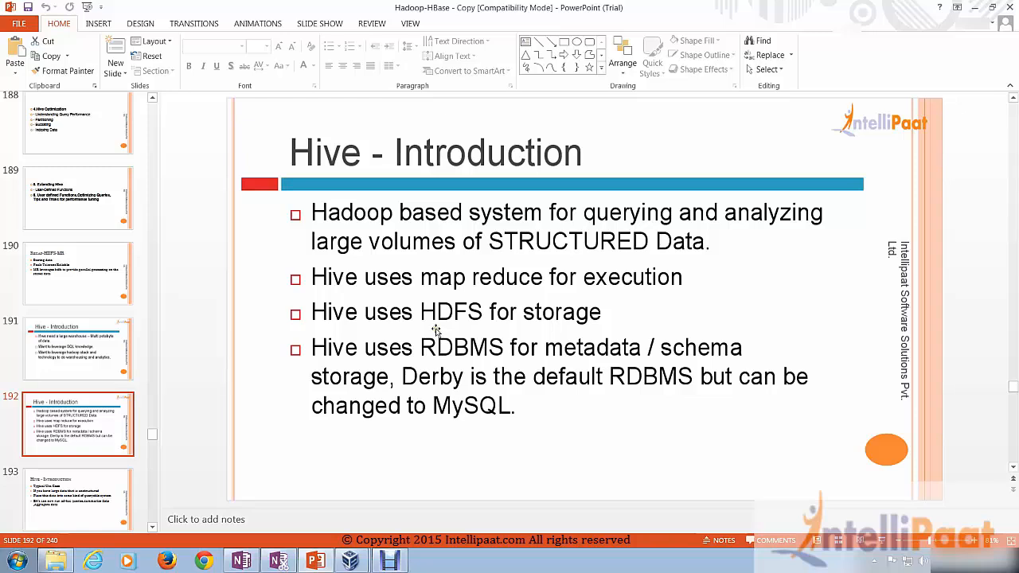
mouse_move(523, 427)
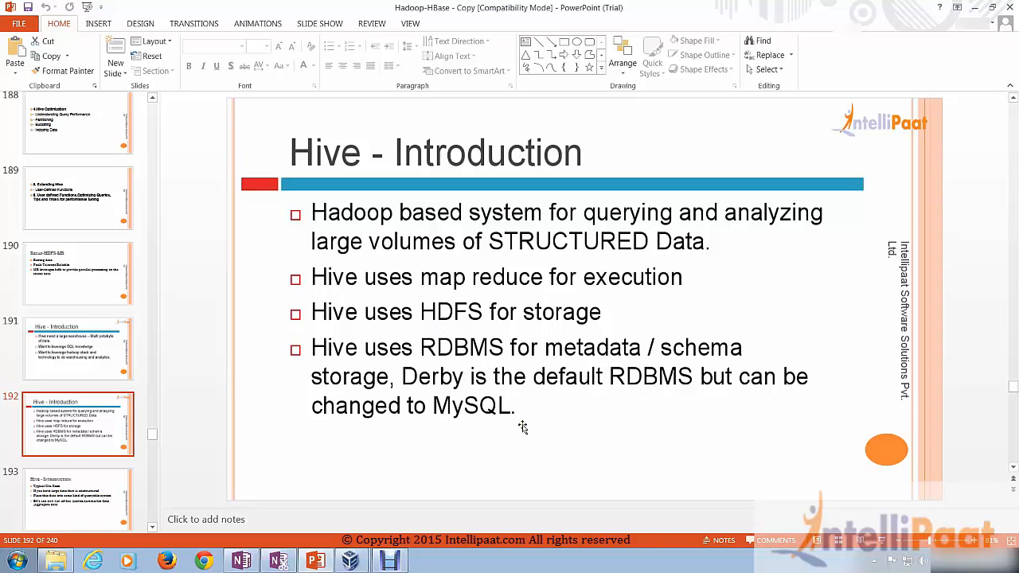
mouse_move(162, 532)
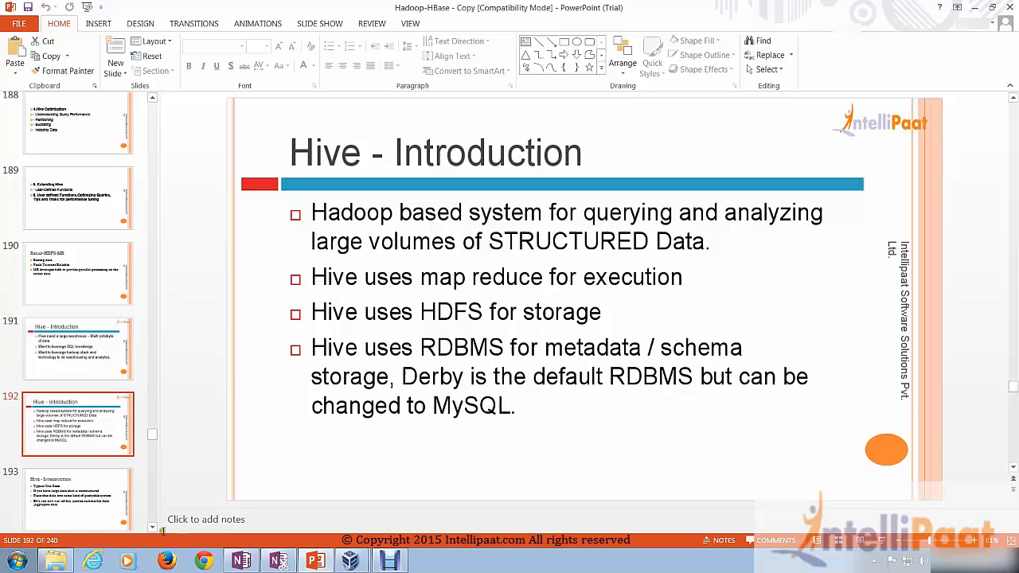
mouse_move(341, 411)
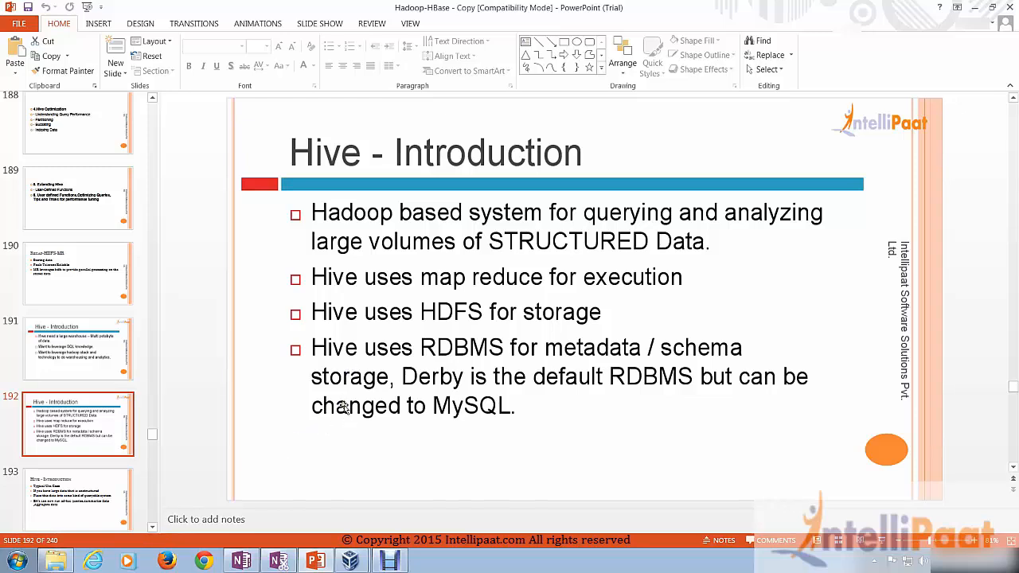
scroll("down", 3)
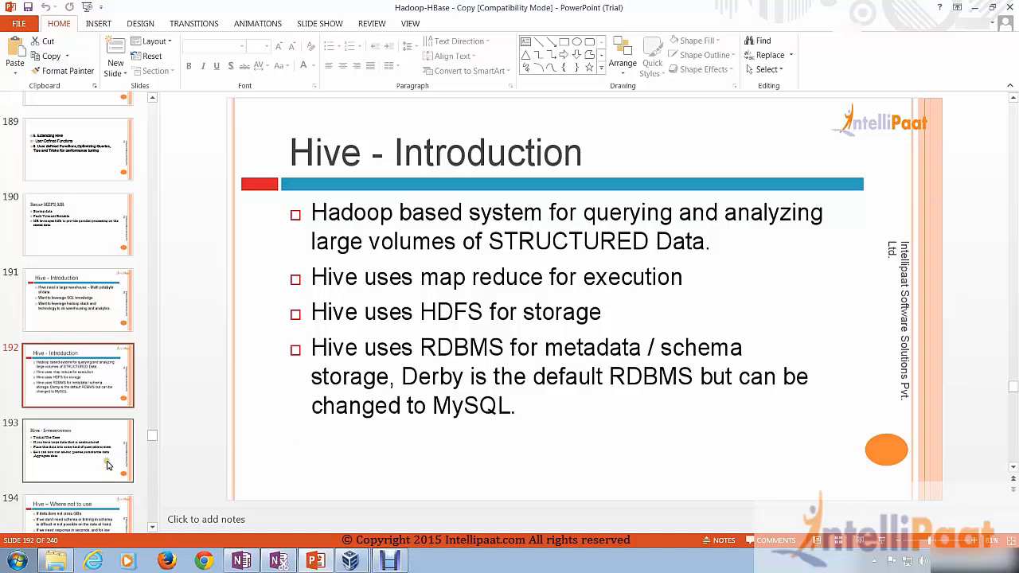
left_click(78, 452)
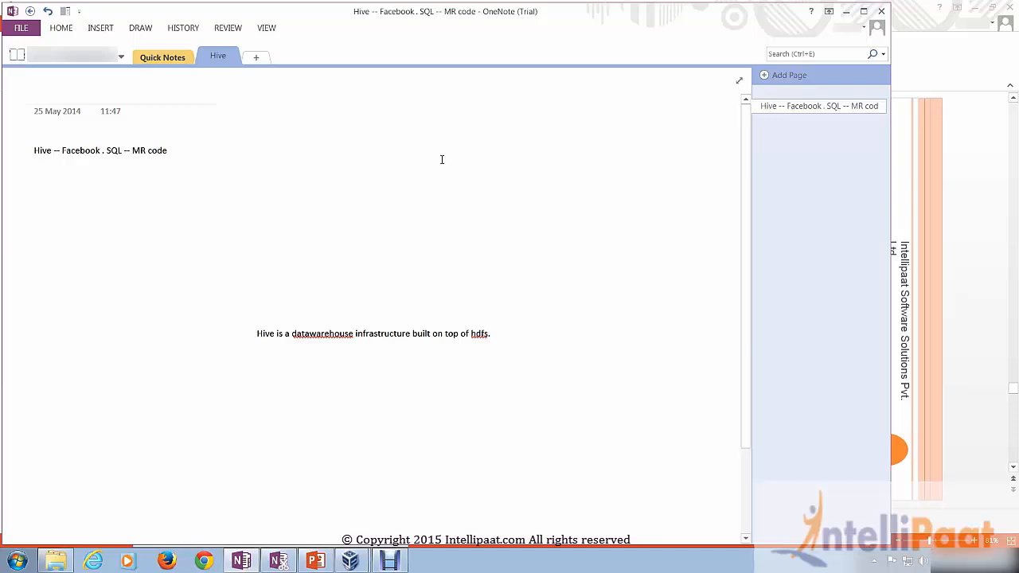
mouse_move(102, 29)
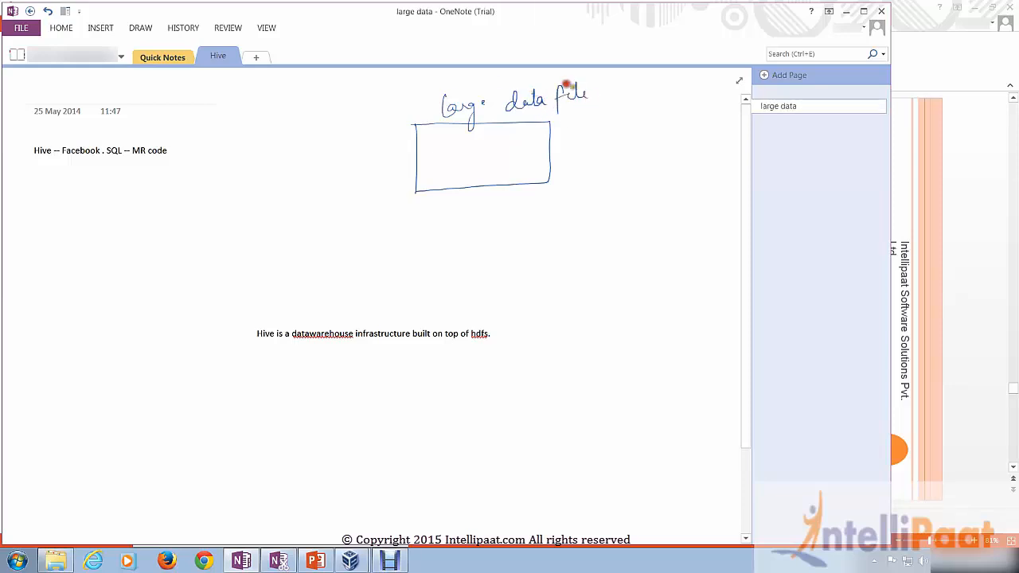
Draw an arrow out of the data file box labelled 10 Gb
left_click_drag(554, 147, 593, 144)
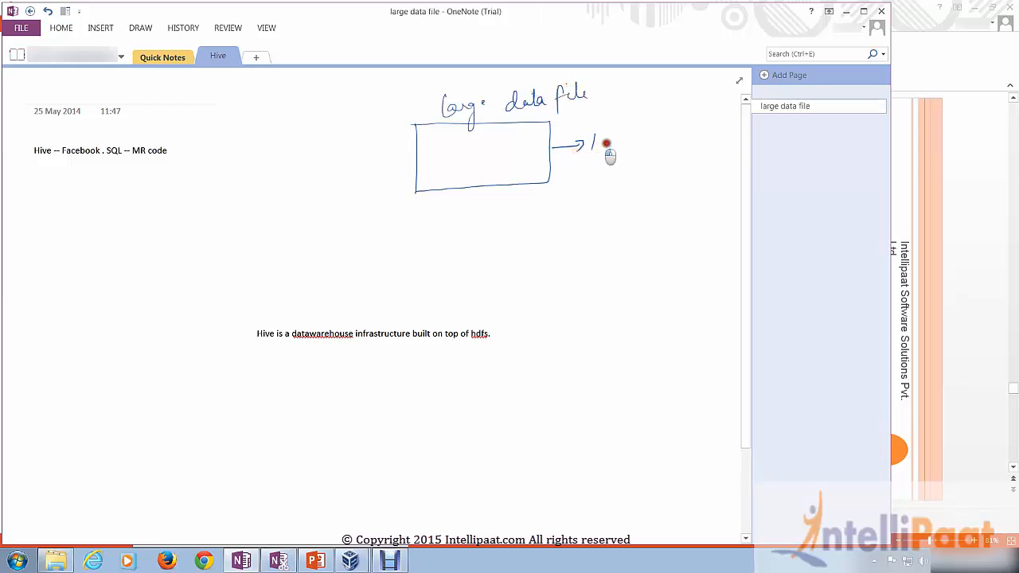
left_click_drag(593, 143, 630, 159)
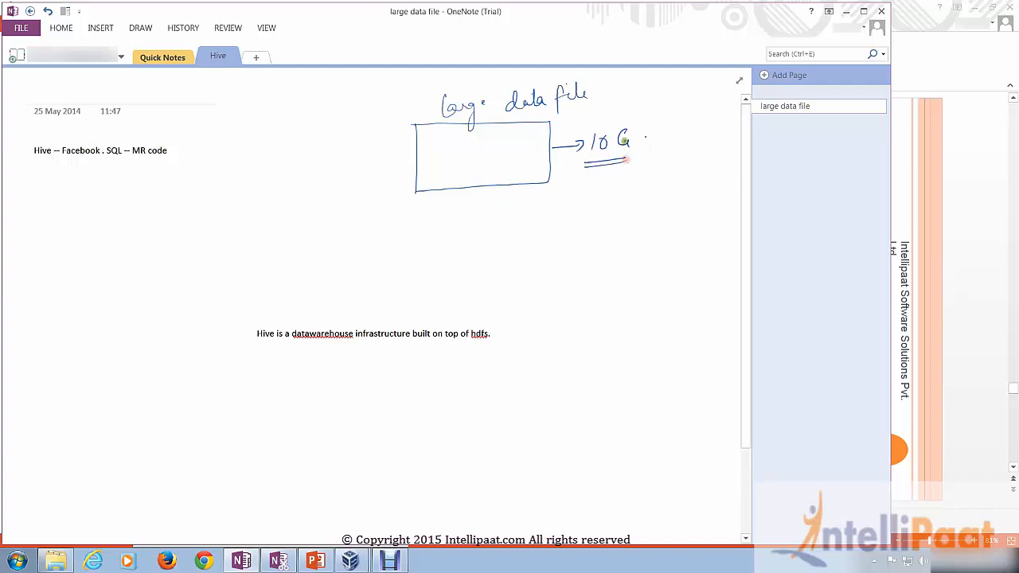
left_click_drag(634, 142, 653, 142)
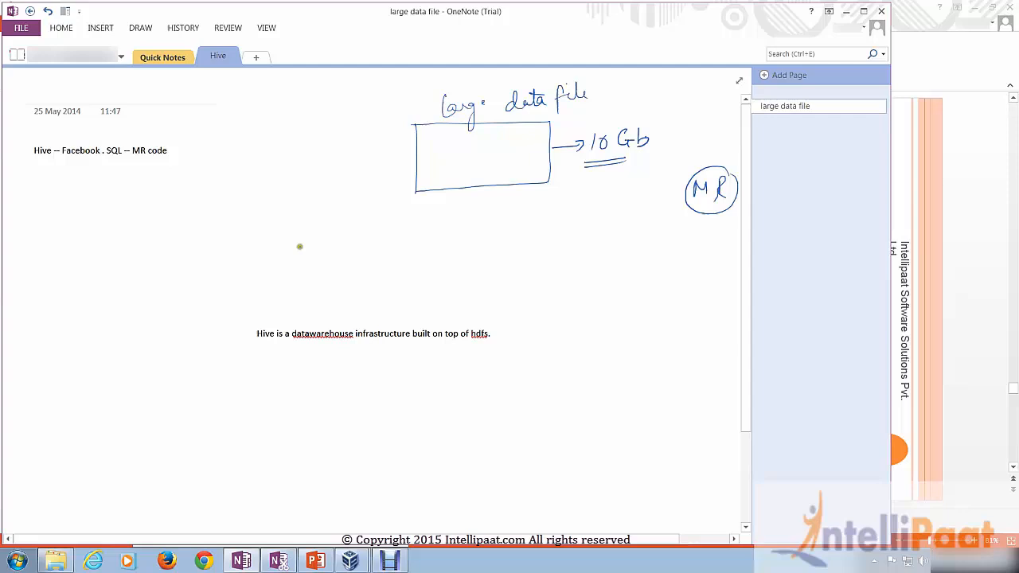
mouse_move(720, 286)
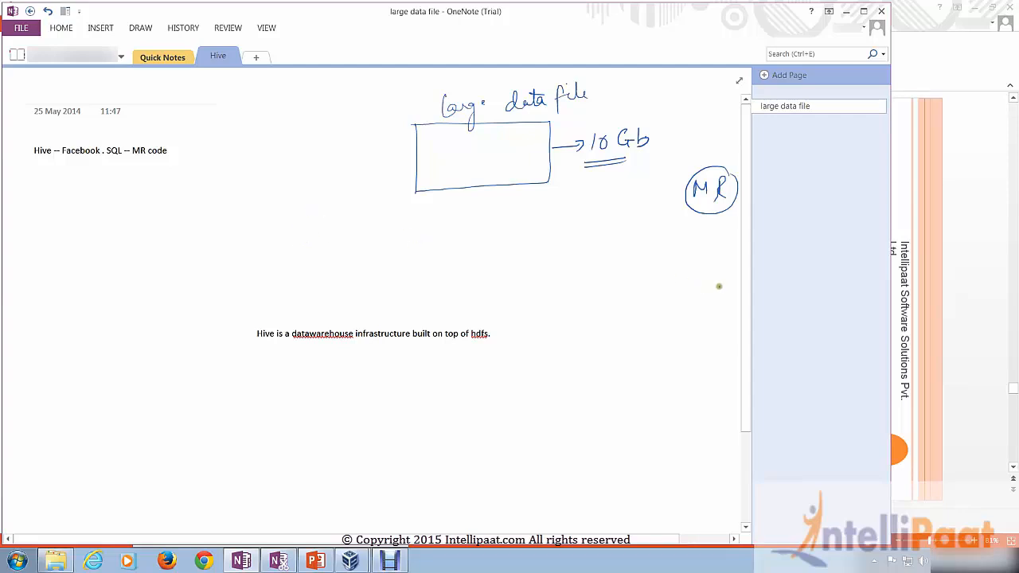
Write BA with an arrow down to SQL, and label the box unstructured data
left_click_drag(652, 274, 683, 263)
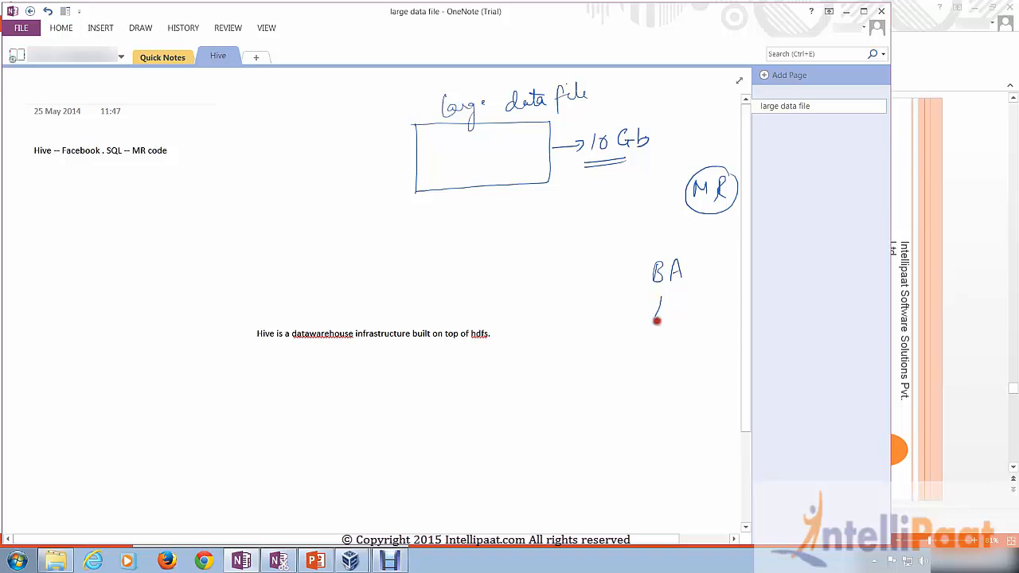
left_click_drag(656, 311, 623, 359)
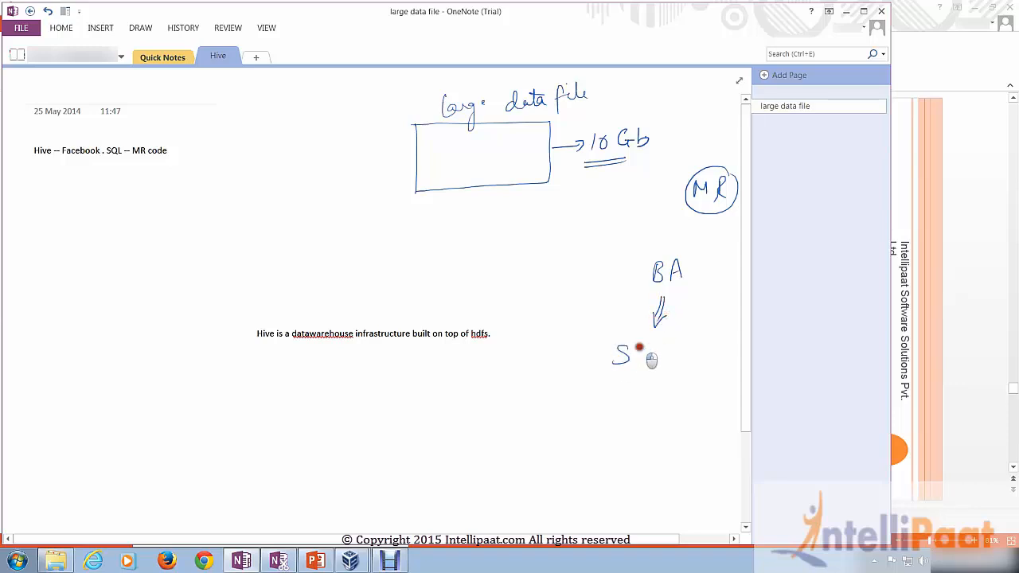
left_click_drag(629, 353, 661, 379)
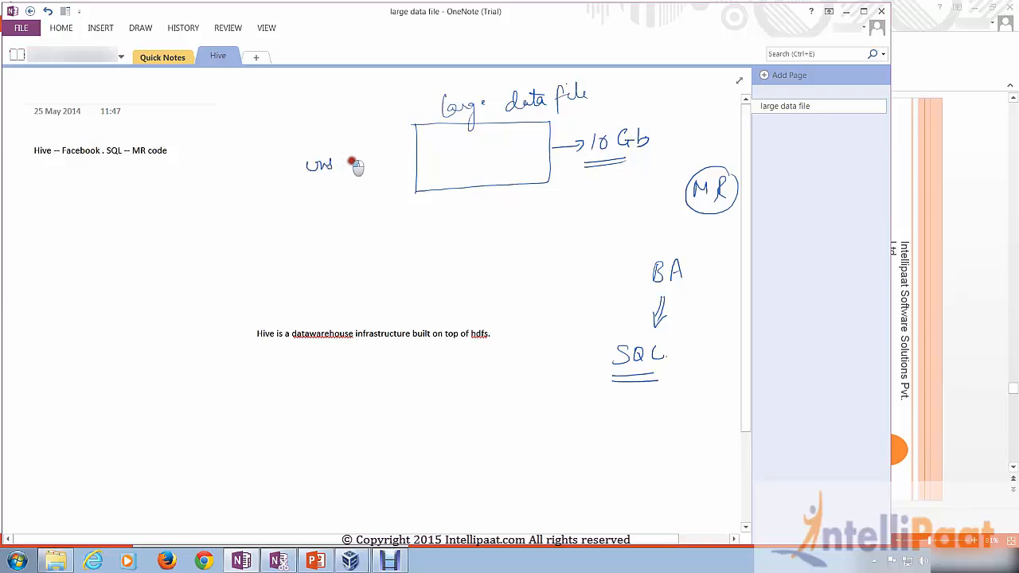
left_click_drag(332, 164, 390, 156)
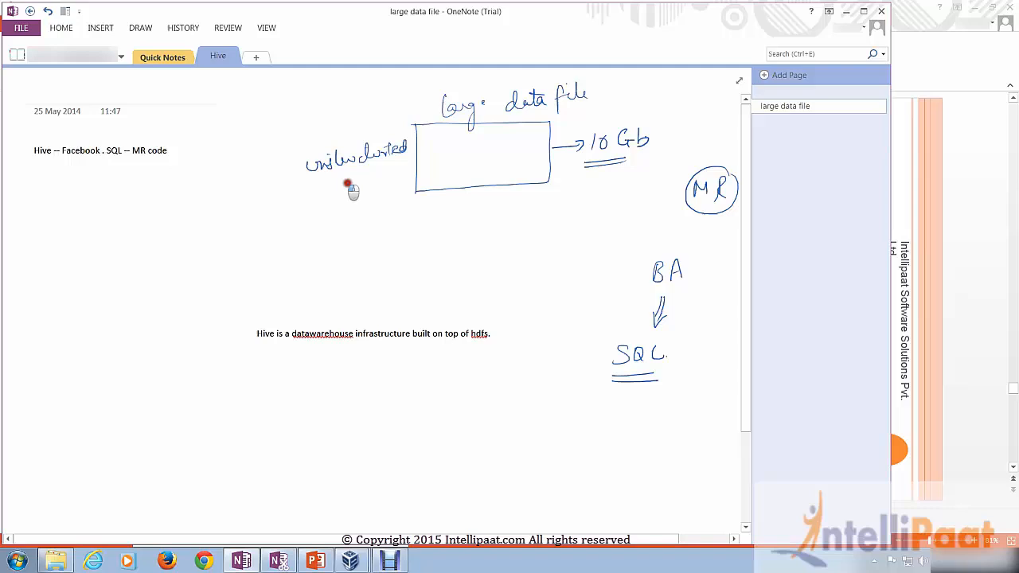
left_click_drag(326, 178, 358, 178)
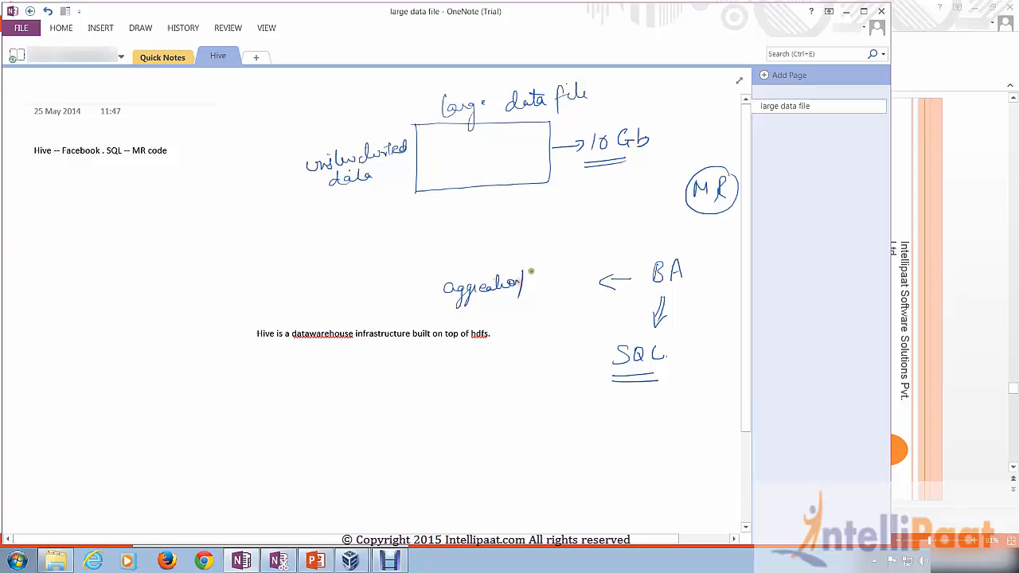
Write summarization after aggregation with a small note beneath
left_click_drag(526, 285, 581, 278)
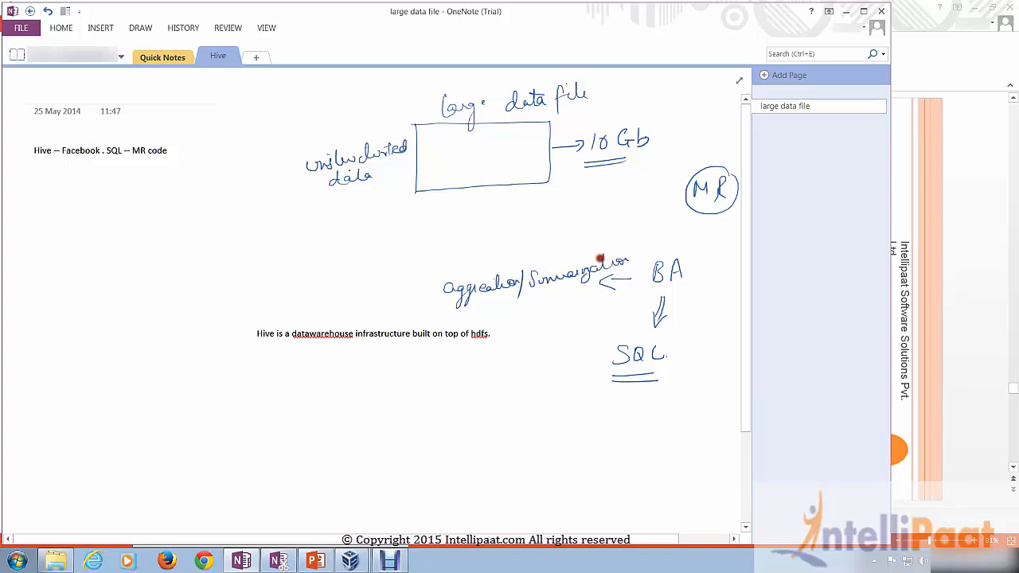
left_click_drag(539, 306, 571, 315)
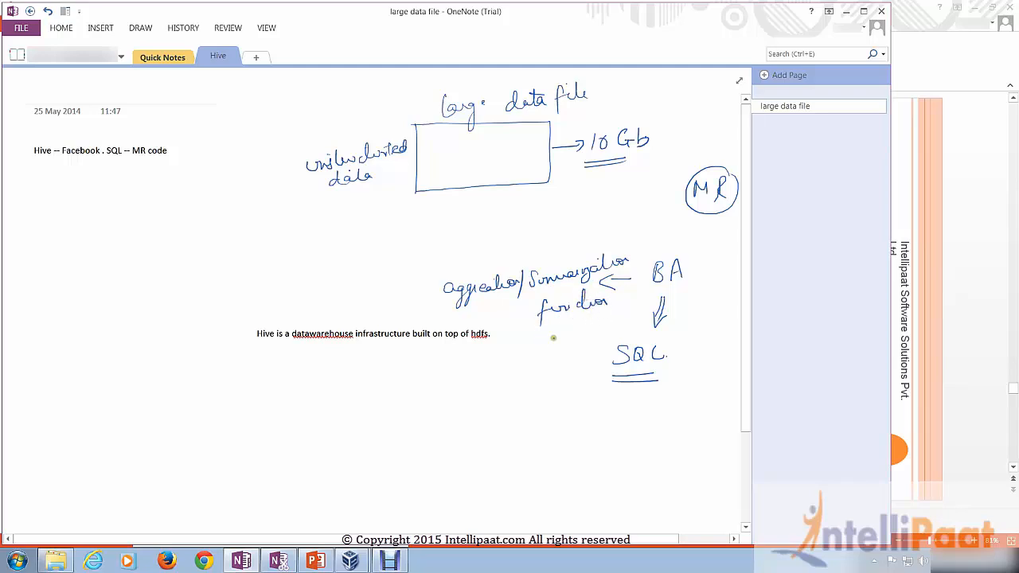
mouse_move(240, 251)
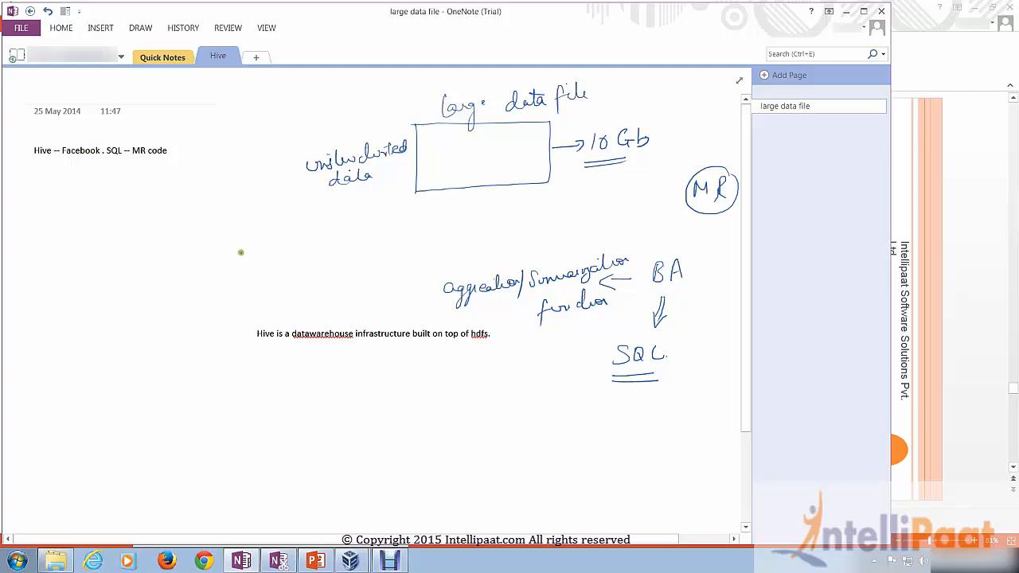
Number the aggregation point and write item 2) Analyze
left_click_drag(433, 301, 426, 285)
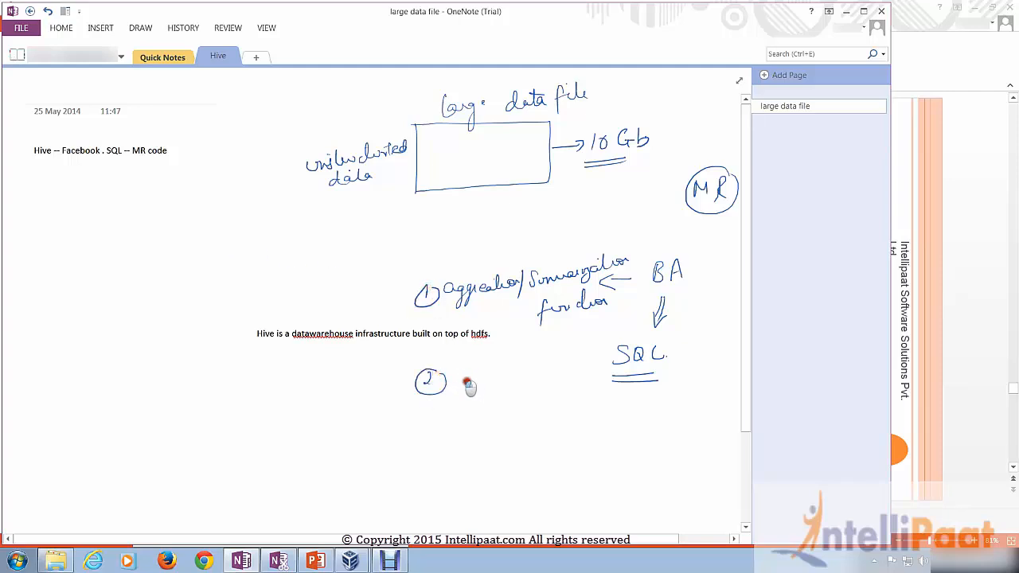
left_click_drag(461, 377, 522, 375)
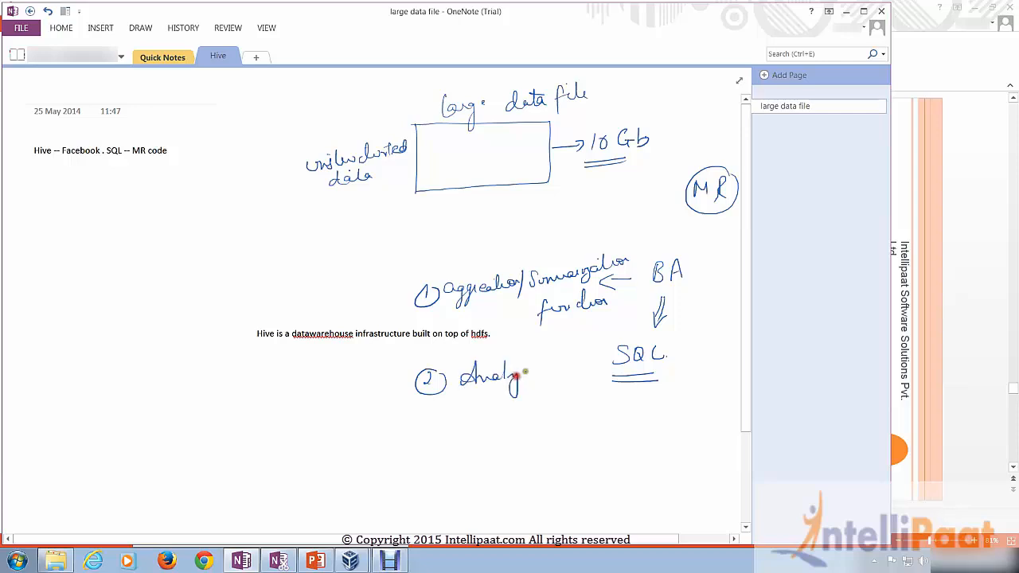
left_click_drag(518, 379, 548, 376)
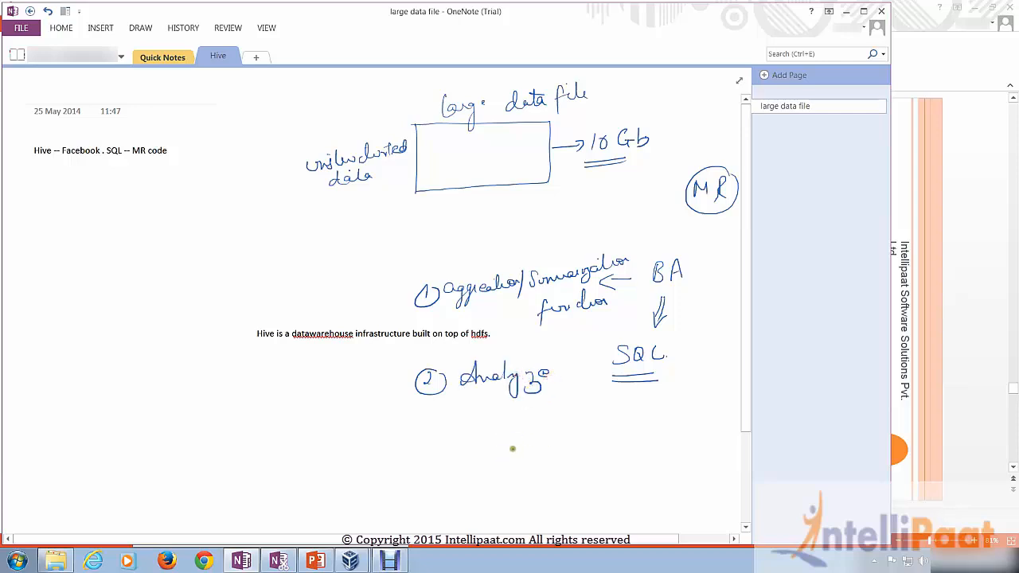
Sketch a small bar chart and a pie chart below Analyze
left_click_drag(488, 463, 582, 463)
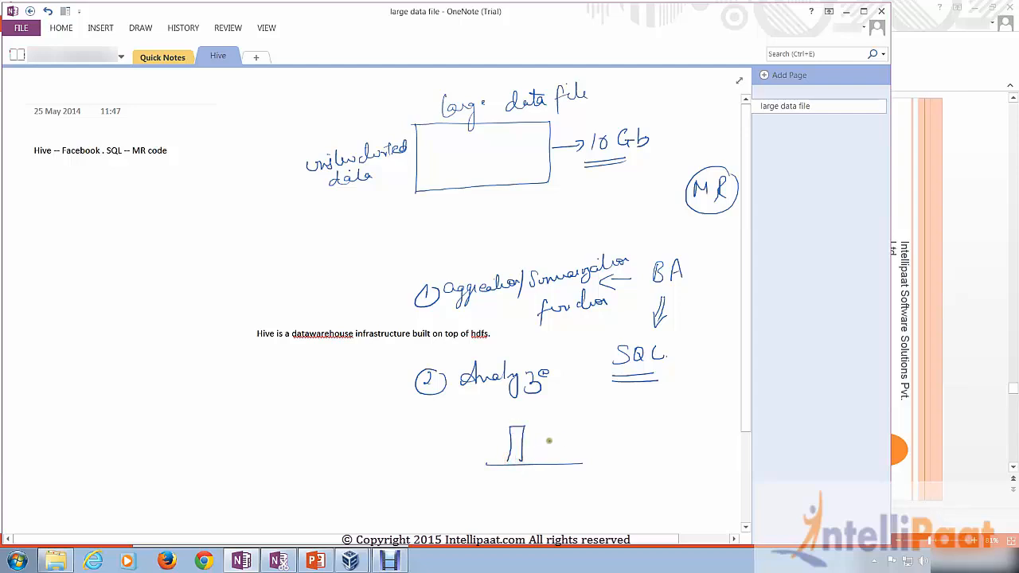
left_click_drag(545, 438, 545, 460)
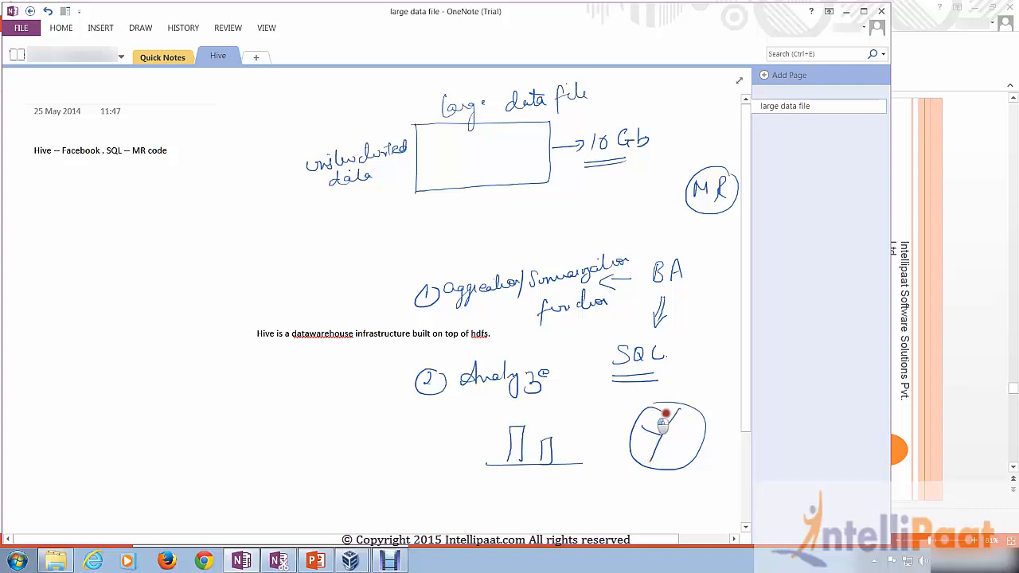
left_click_drag(666, 417, 682, 446)
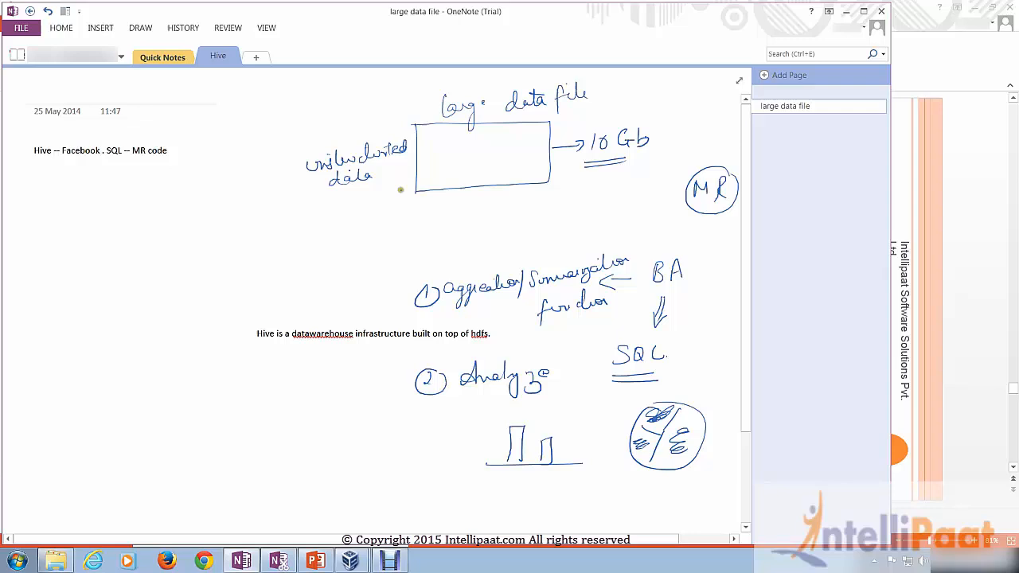
Write Structure with arrows linking unstructured data to the aggregation item
left_click_drag(390, 194, 321, 205)
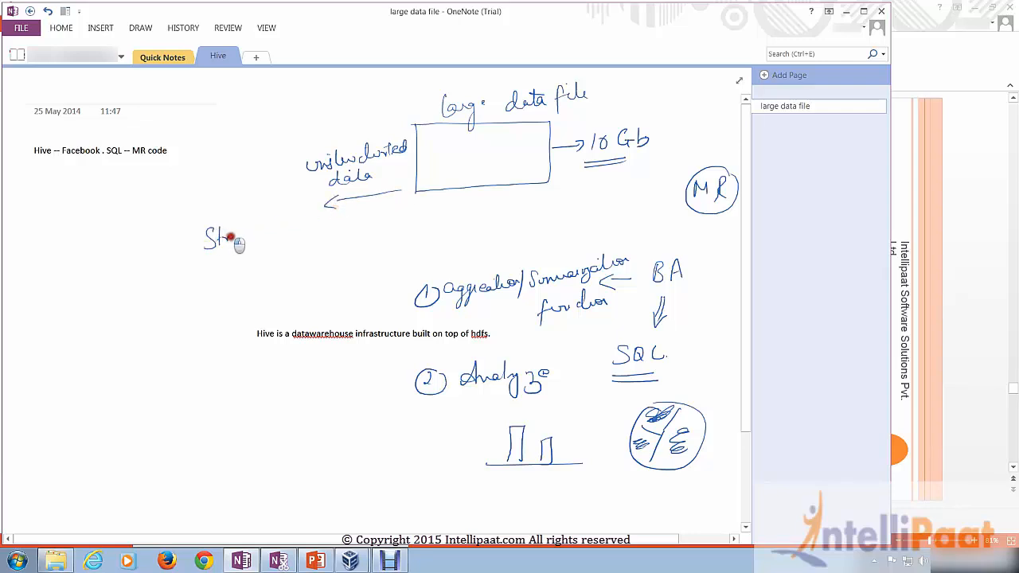
left_click_drag(215, 235, 283, 231)
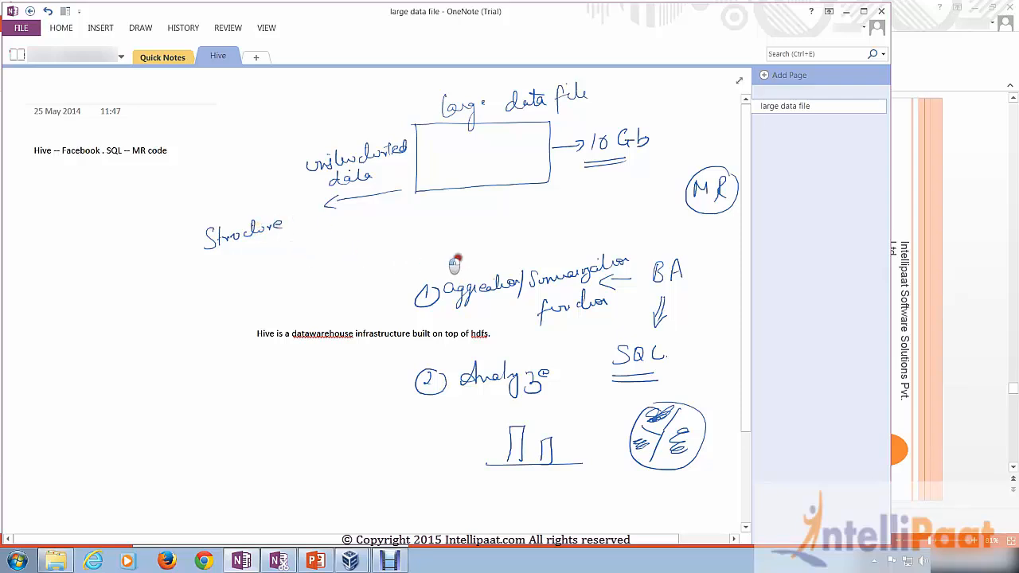
left_click_drag(278, 247, 565, 258)
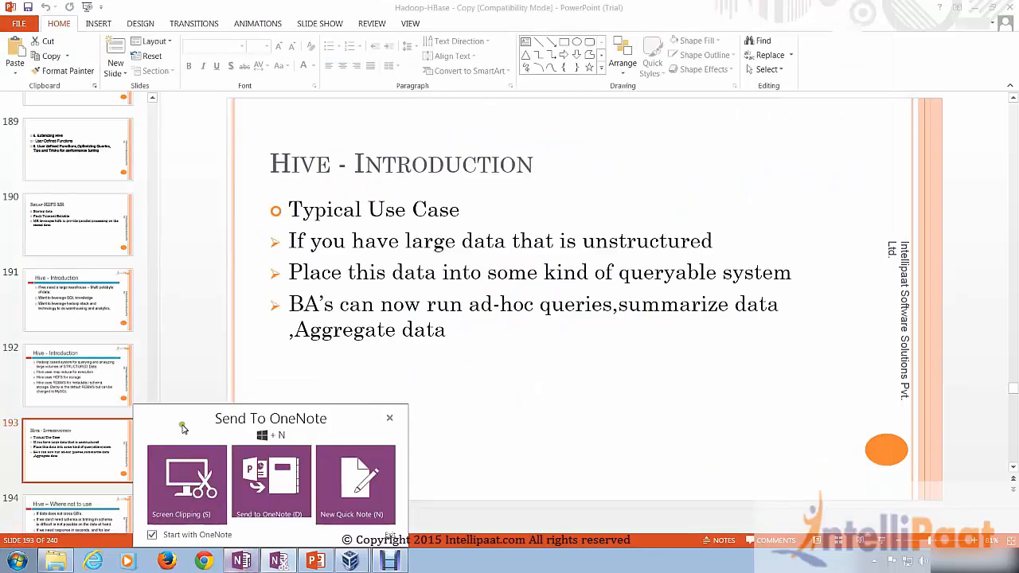
Dismiss the capture popup over the slides and return to the handwritten notes page
left_click(388, 418)
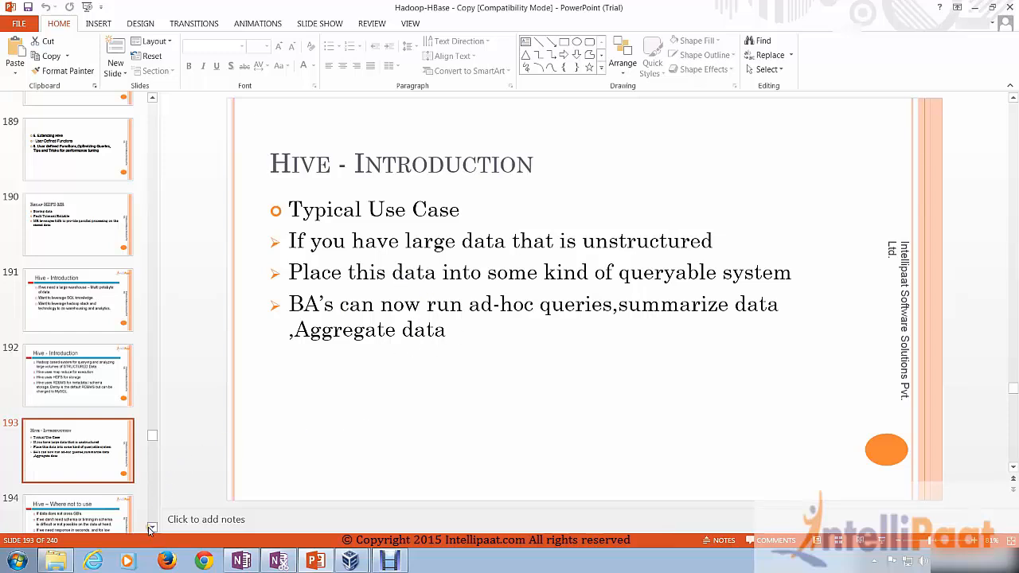
scroll("down", 3)
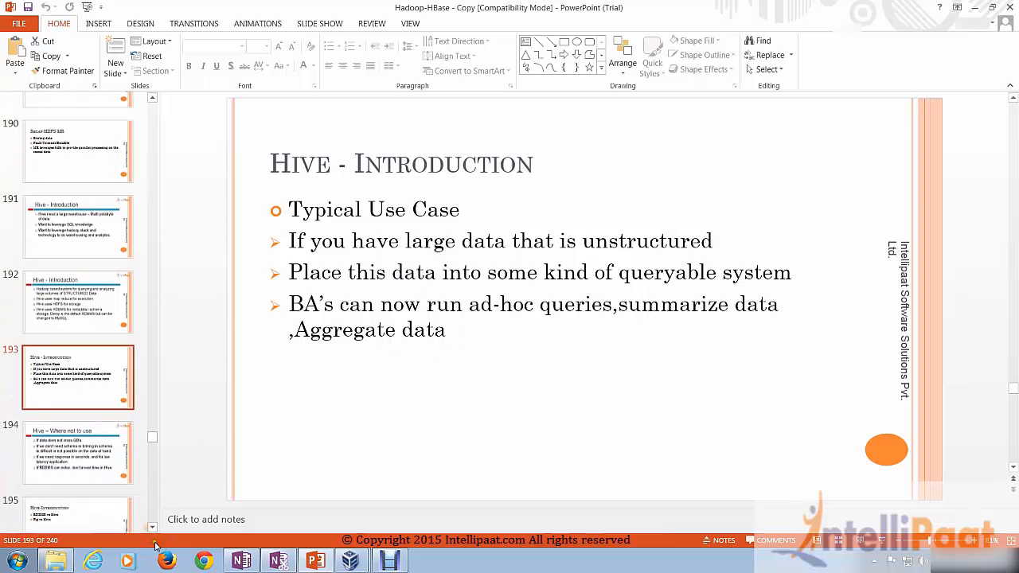
left_click(77, 452)
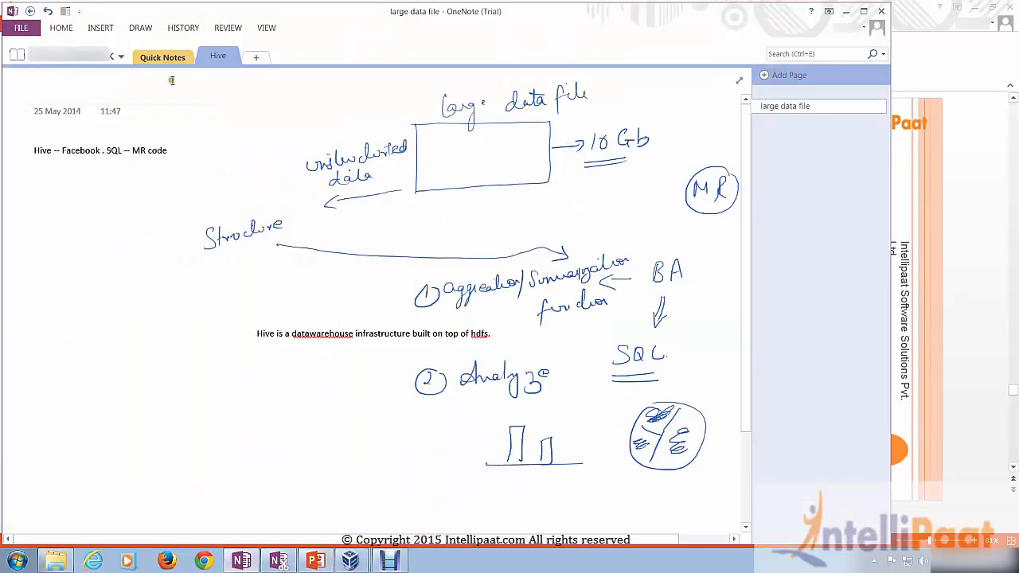
On a new page with a thin pen, sketch HDFS with a circled NN/DN cluster
left_click(255, 57)
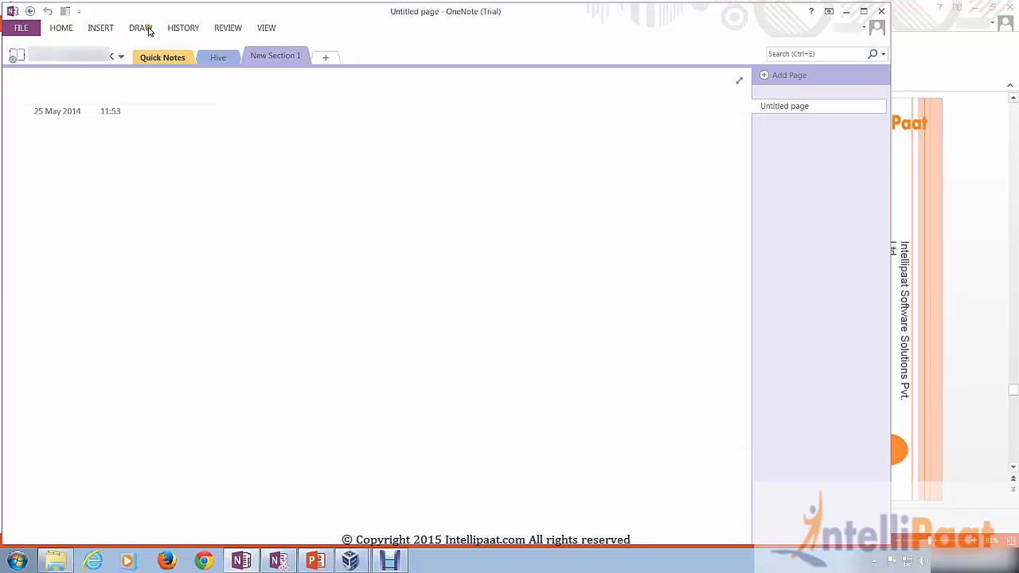
left_click(141, 27)
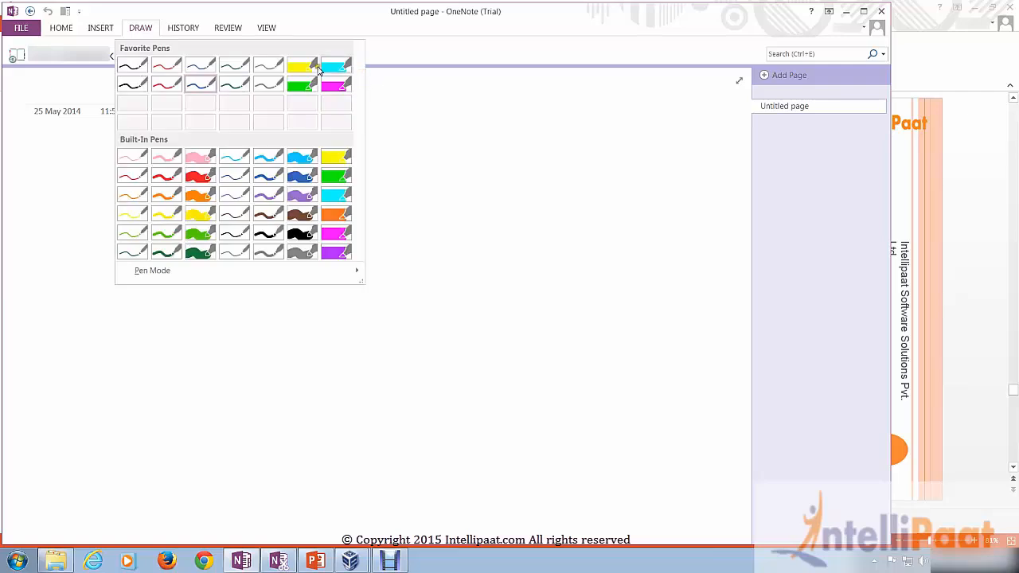
left_click(302, 67)
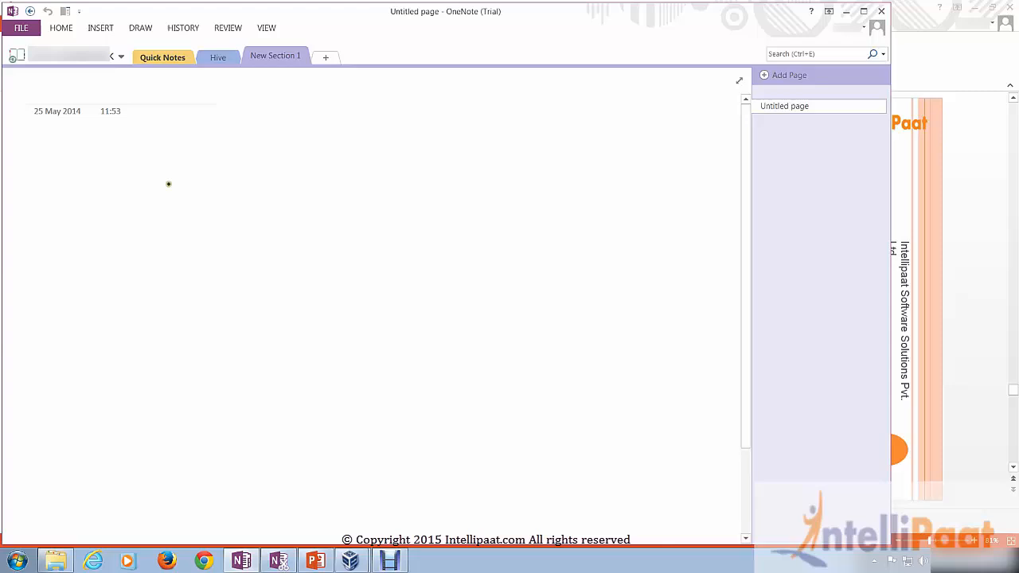
mouse_move(260, 209)
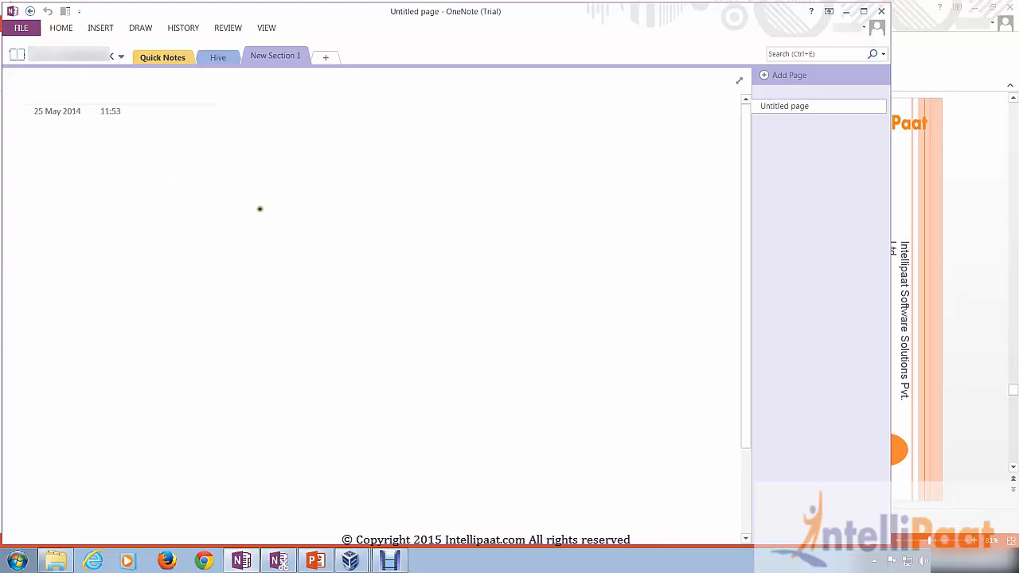
mouse_move(256, 303)
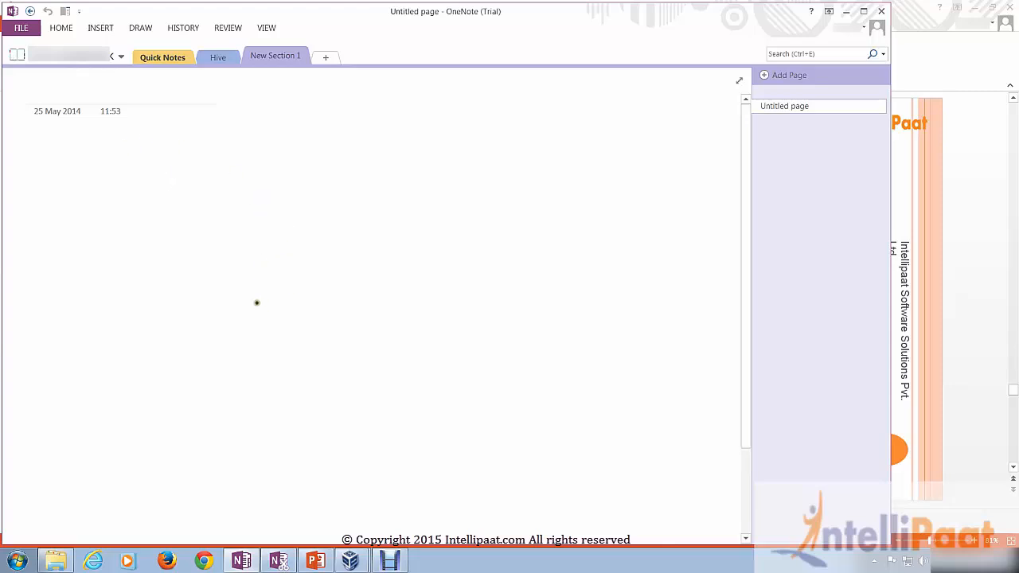
mouse_move(233, 326)
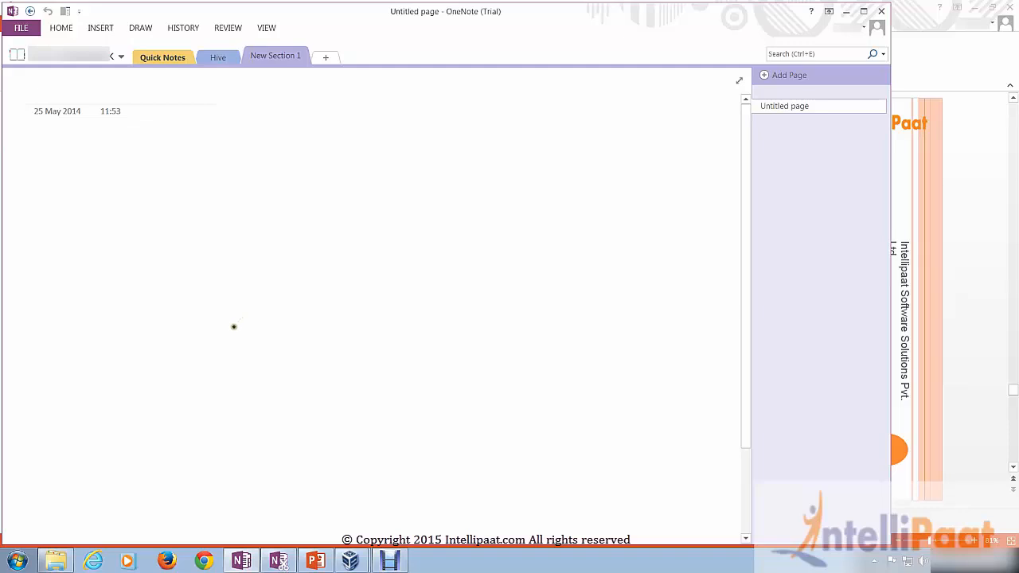
left_click_drag(234, 325, 433, 321)
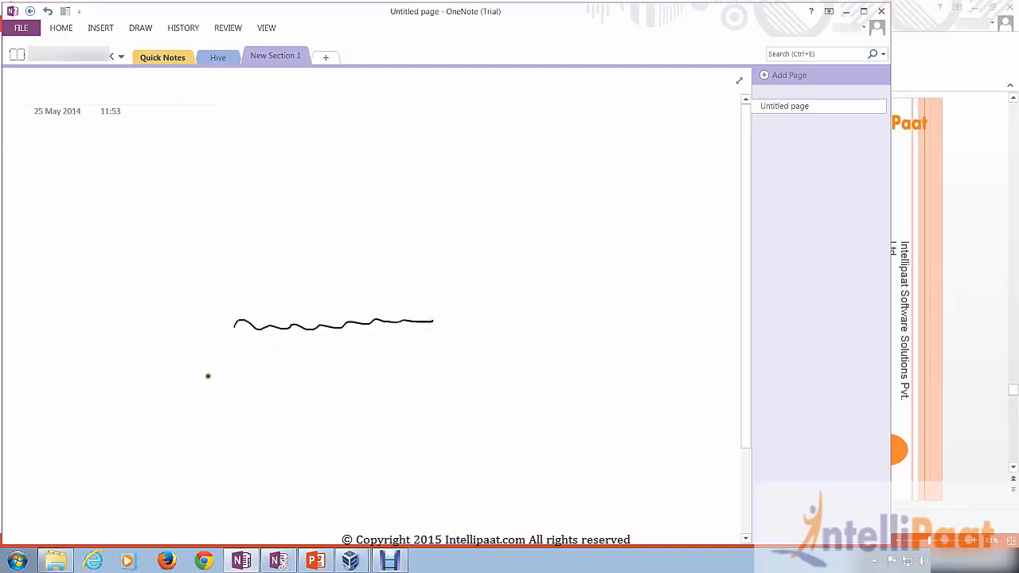
left_click_drag(194, 382, 231, 374)
type("tests")
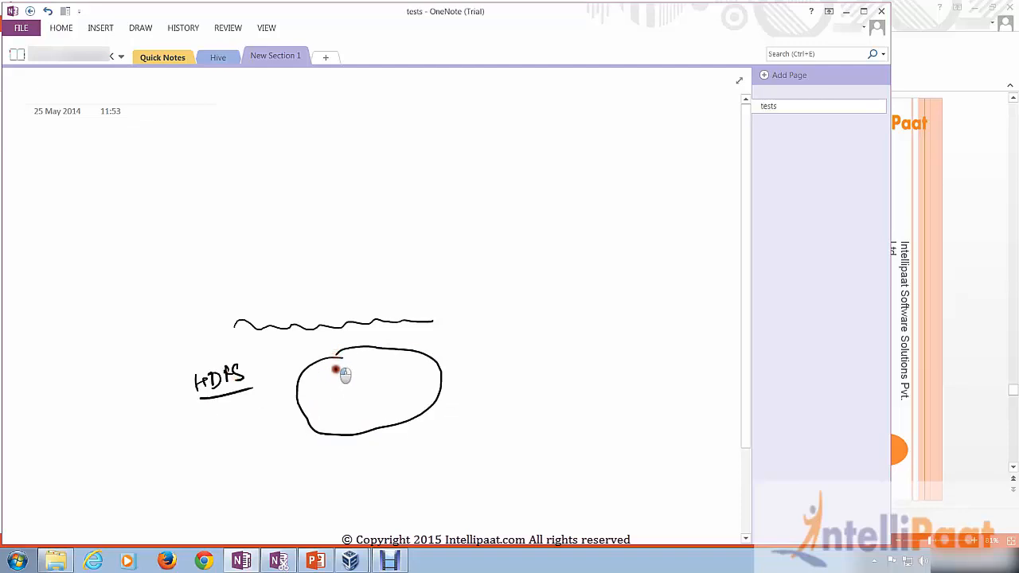
left_click_drag(327, 369, 354, 411)
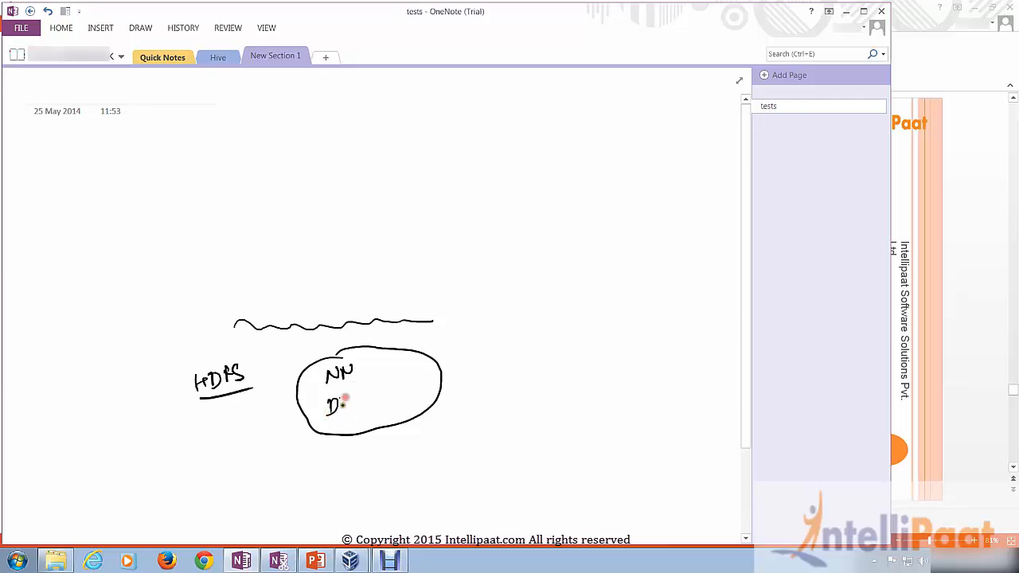
left_click_drag(326, 401, 358, 401)
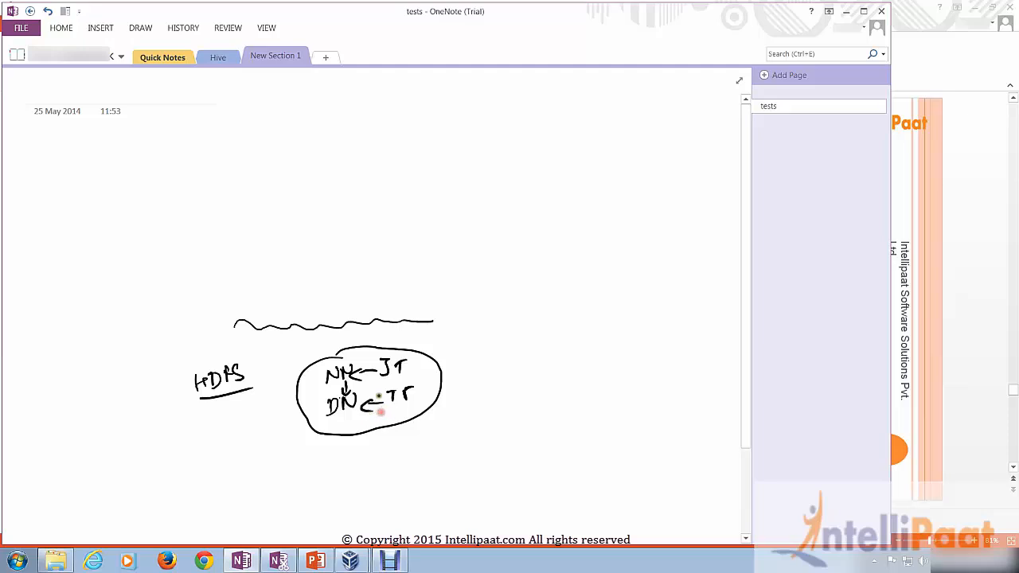
mouse_move(475, 350)
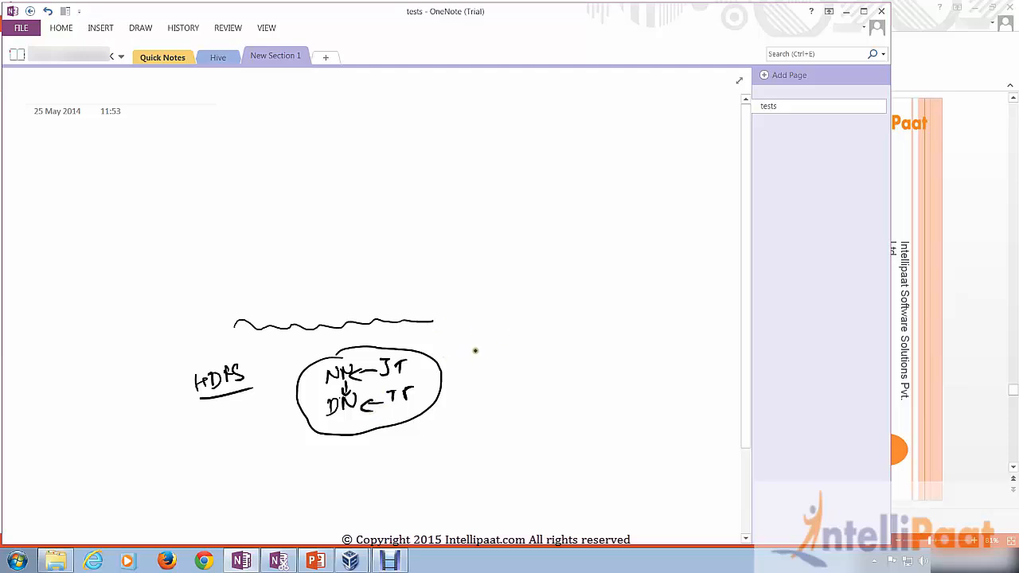
mouse_move(488, 315)
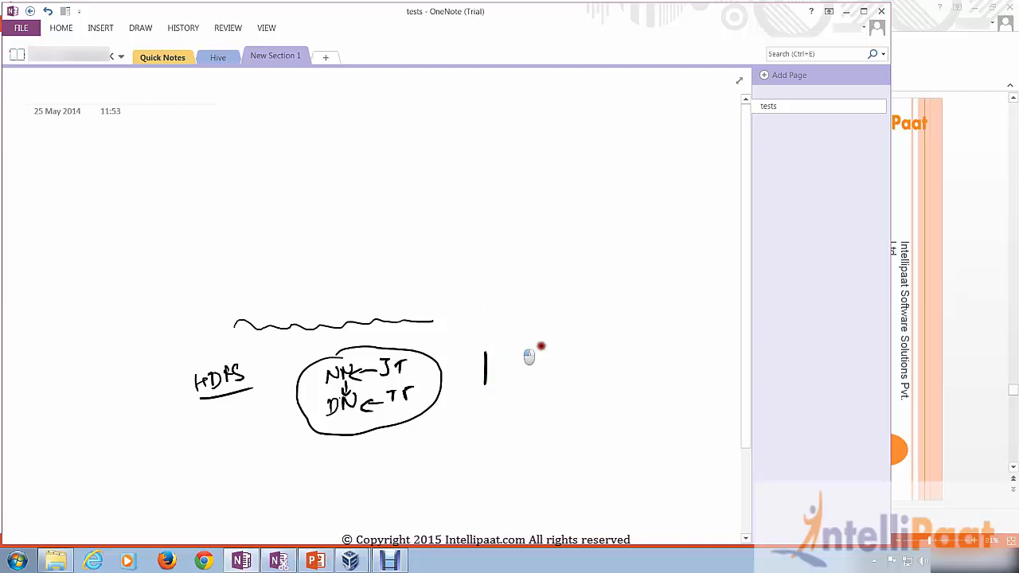
Draw a box arrowed to F1 and circle the MR label below OLTP
left_click_drag(481, 349, 549, 387)
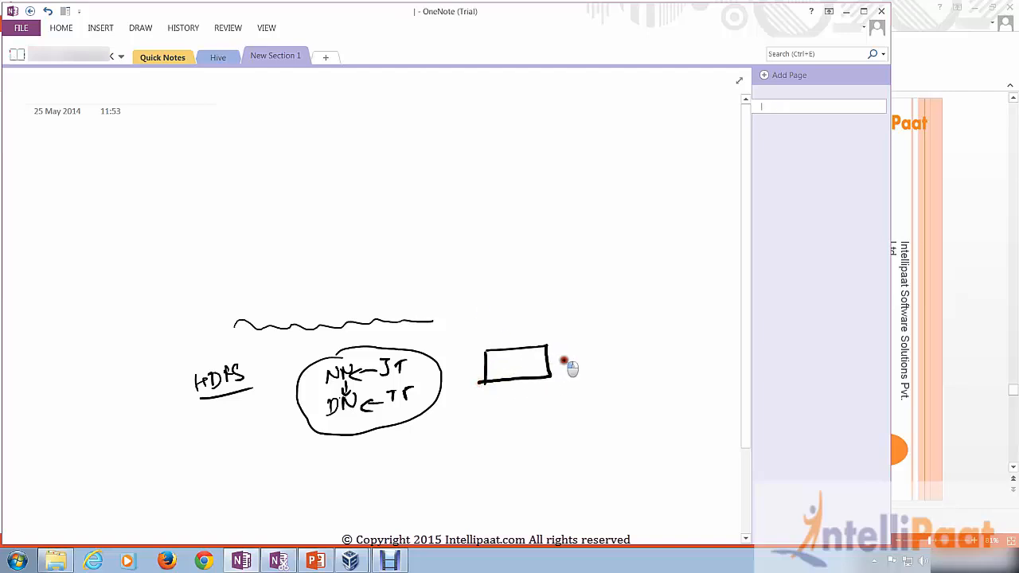
left_click_drag(550, 363, 592, 358)
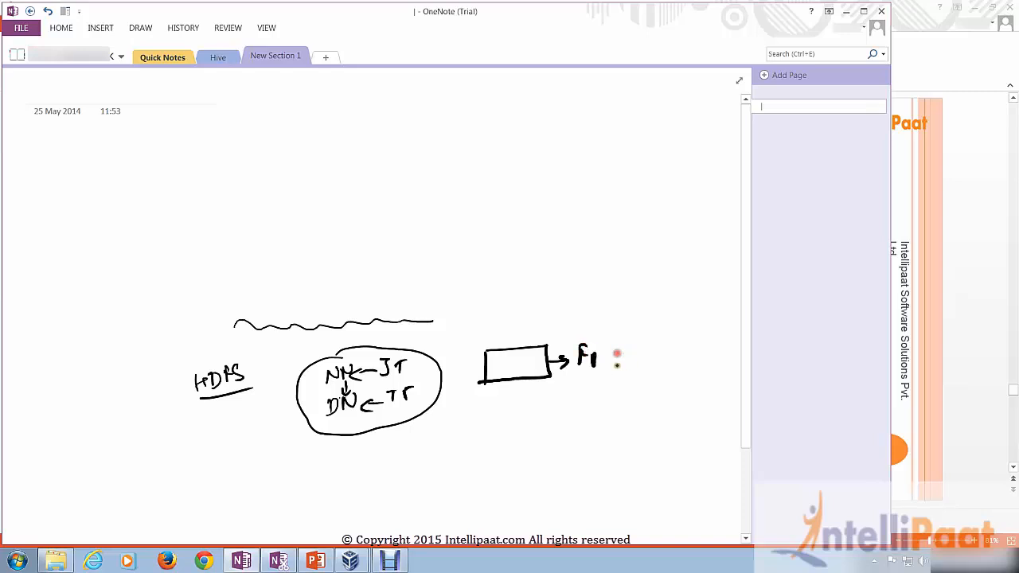
type("purr")
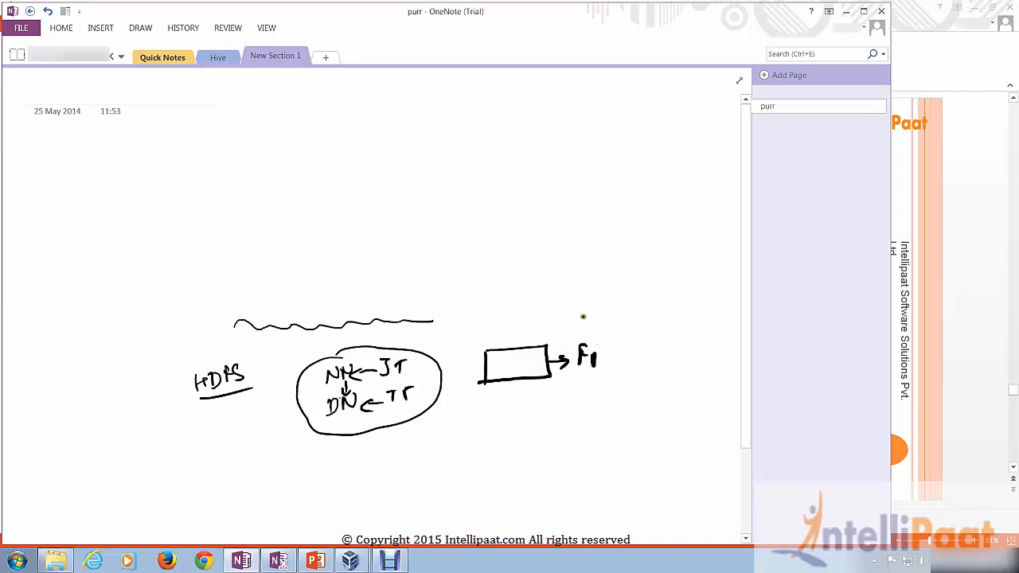
mouse_move(529, 263)
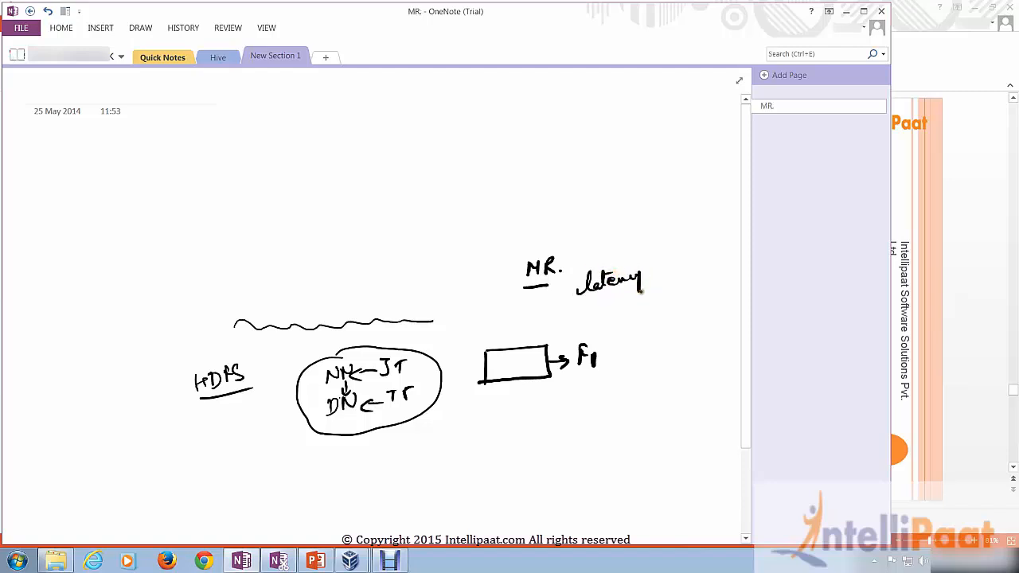
mouse_move(657, 264)
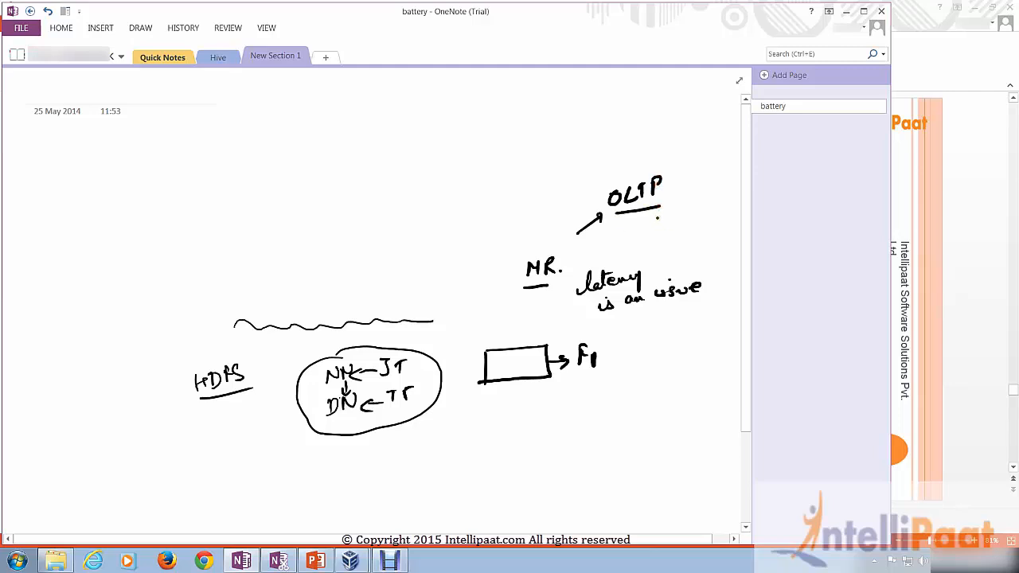
left_click_drag(517, 247, 574, 290)
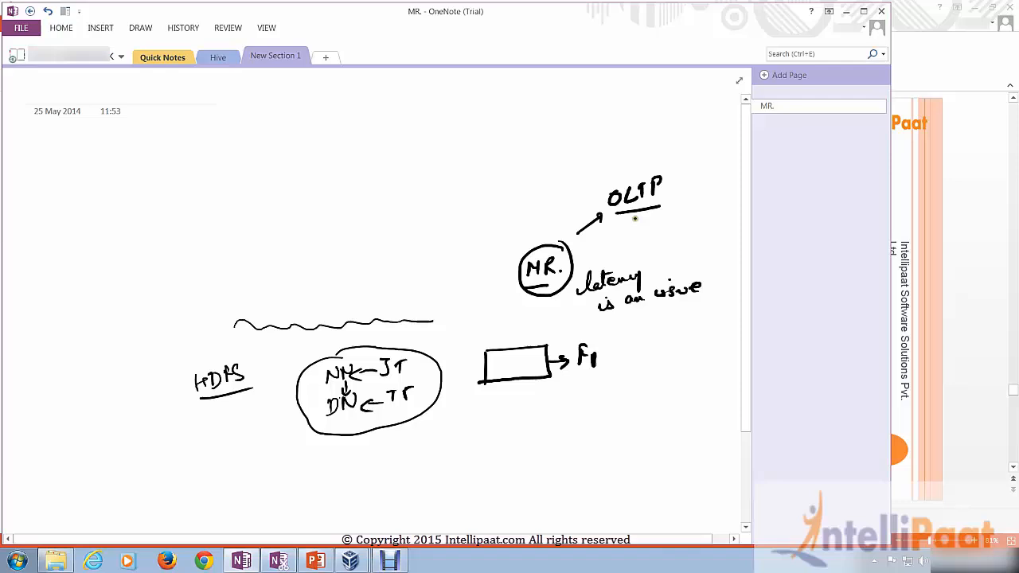
mouse_move(584, 299)
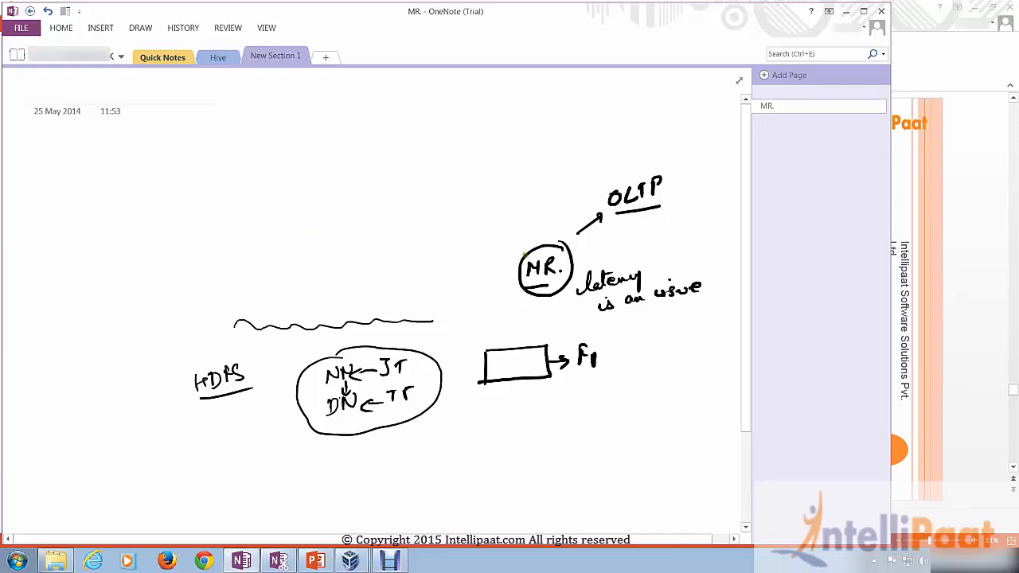
mouse_move(357, 210)
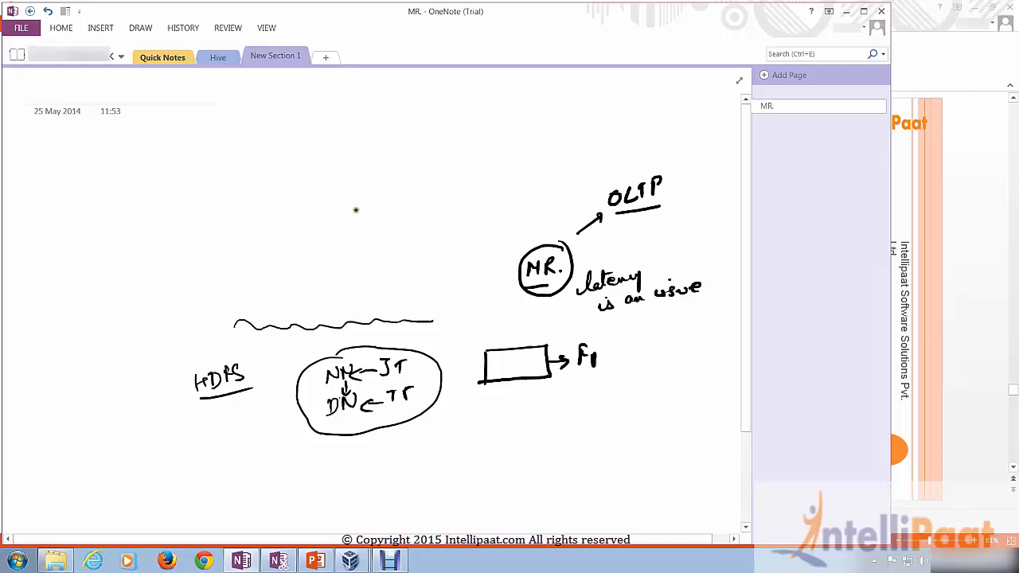
Ink HIVE above the wavy line with an arrow pointing down toward MR
left_click_drag(343, 221, 381, 220)
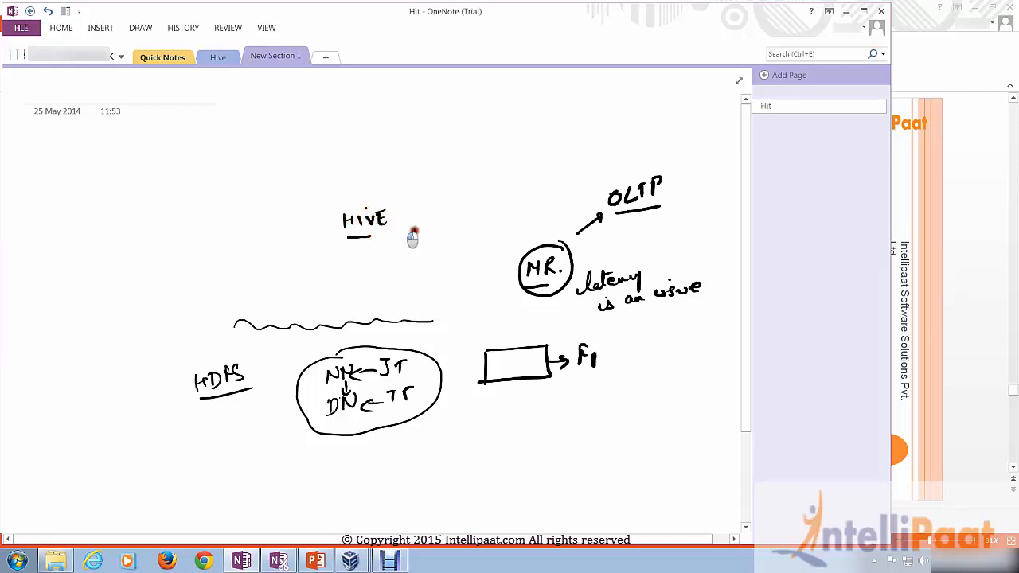
left_click_drag(395, 236, 485, 242)
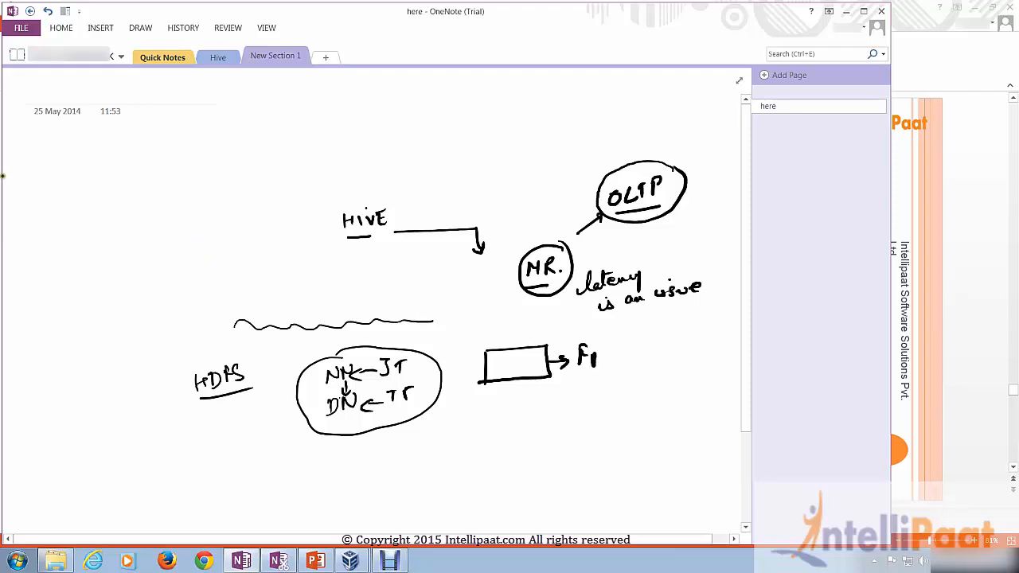
Start the numbered limitations list at top left with item 1 OLTP and latency
left_click_drag(42, 194, 79, 194)
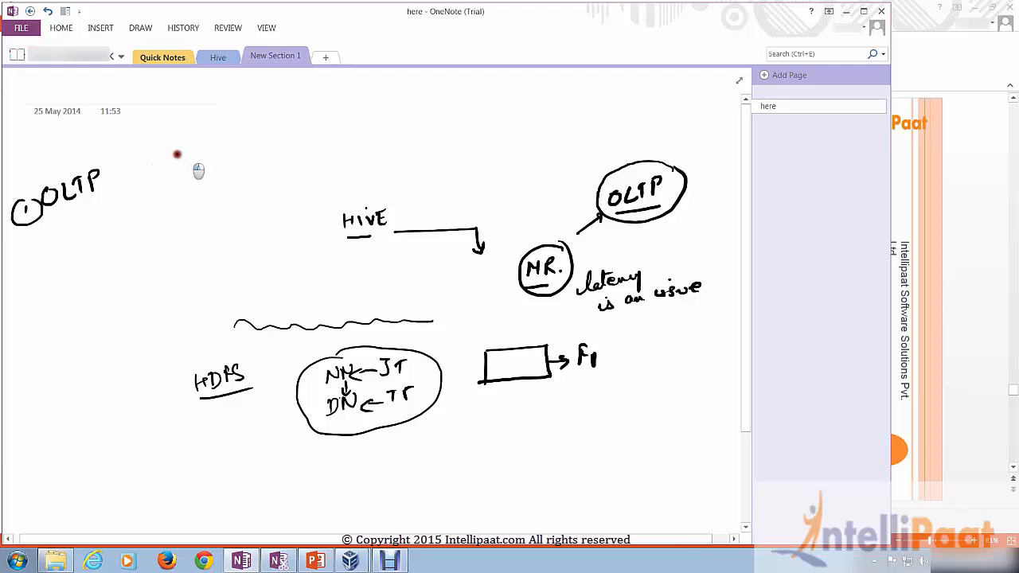
left_click_drag(143, 167, 204, 167)
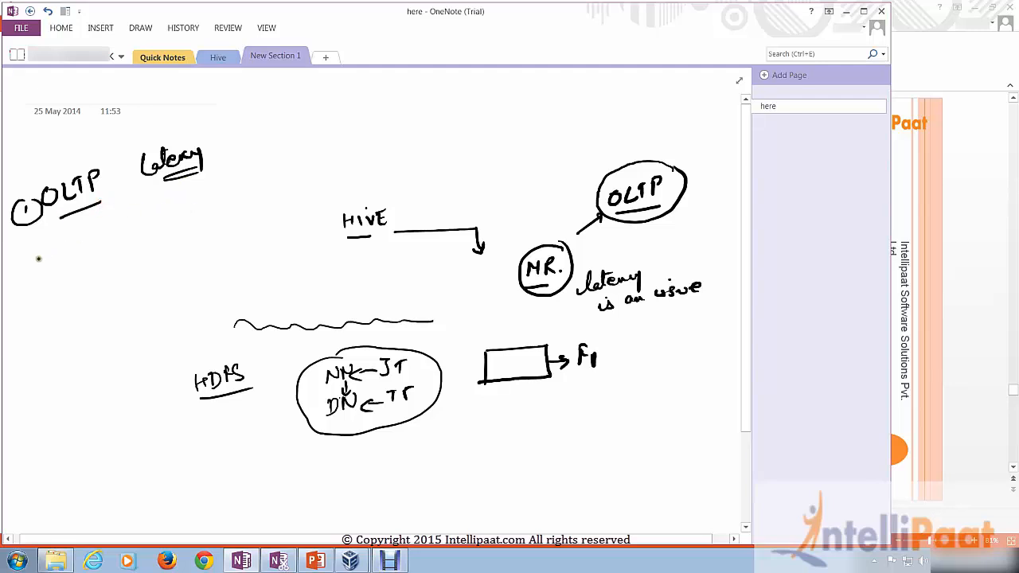
Add circled 2 with CRUD crossed out, SQL for hadoop under HIVE, and circle HDFS
left_click_drag(24, 255, 51, 284)
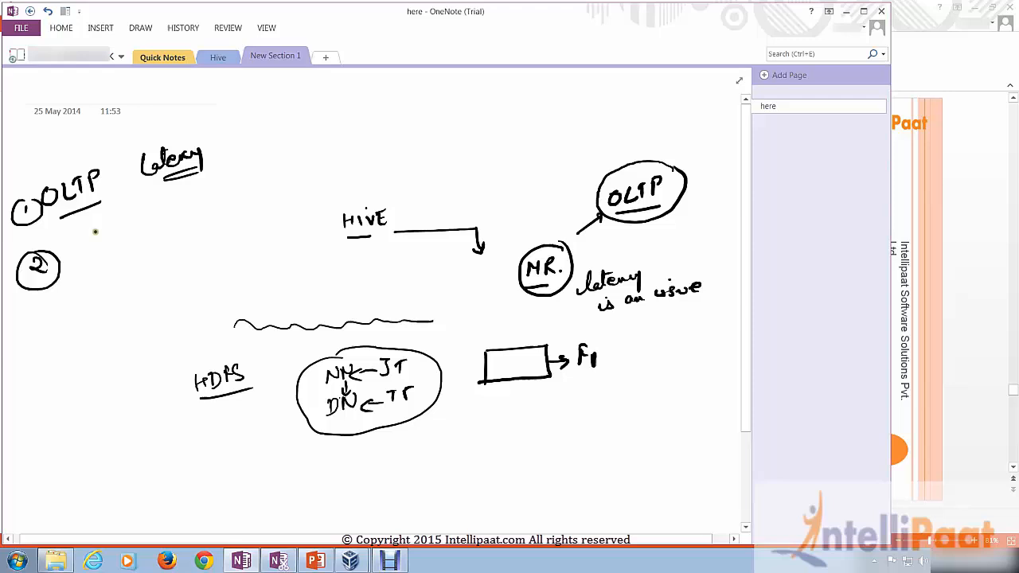
mouse_move(288, 236)
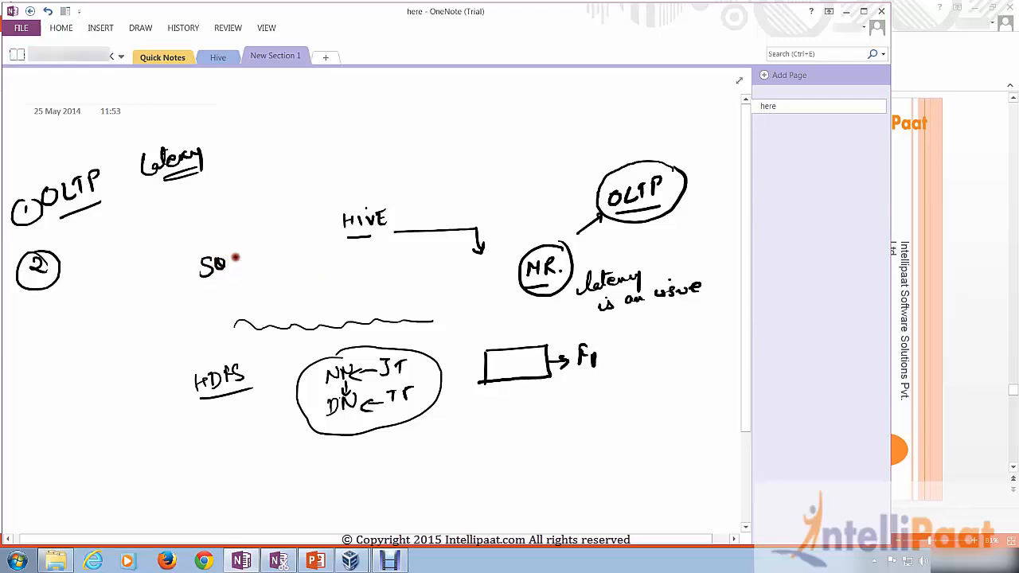
left_click_drag(226, 268, 239, 268)
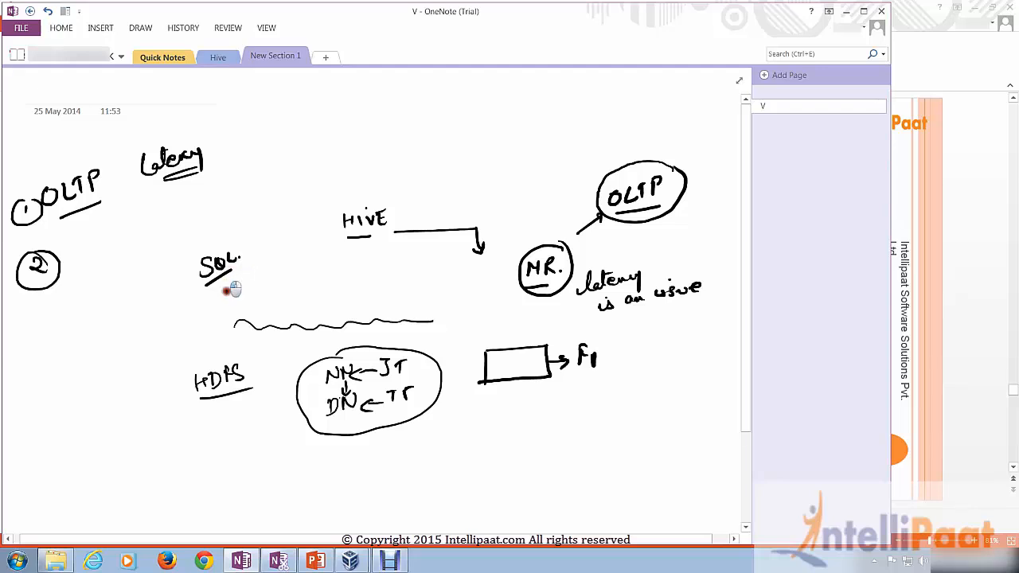
left_click_drag(239, 279, 283, 255)
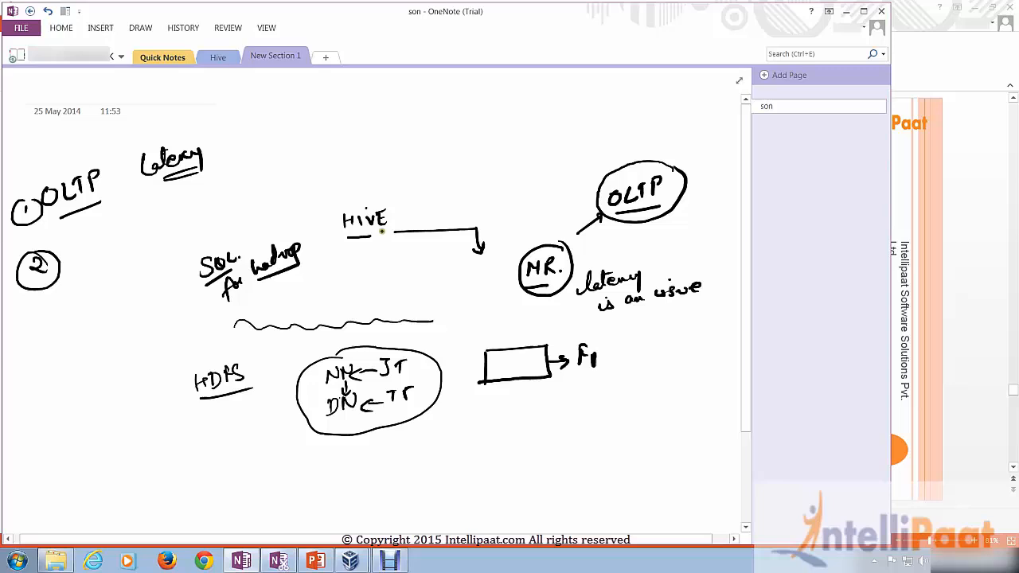
mouse_move(344, 261)
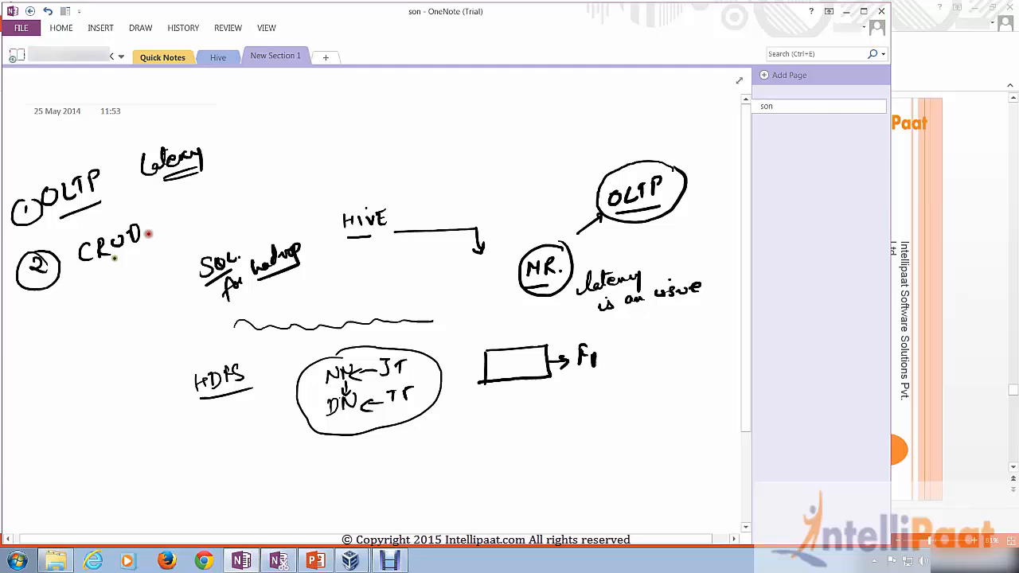
left_click_drag(172, 211, 188, 226)
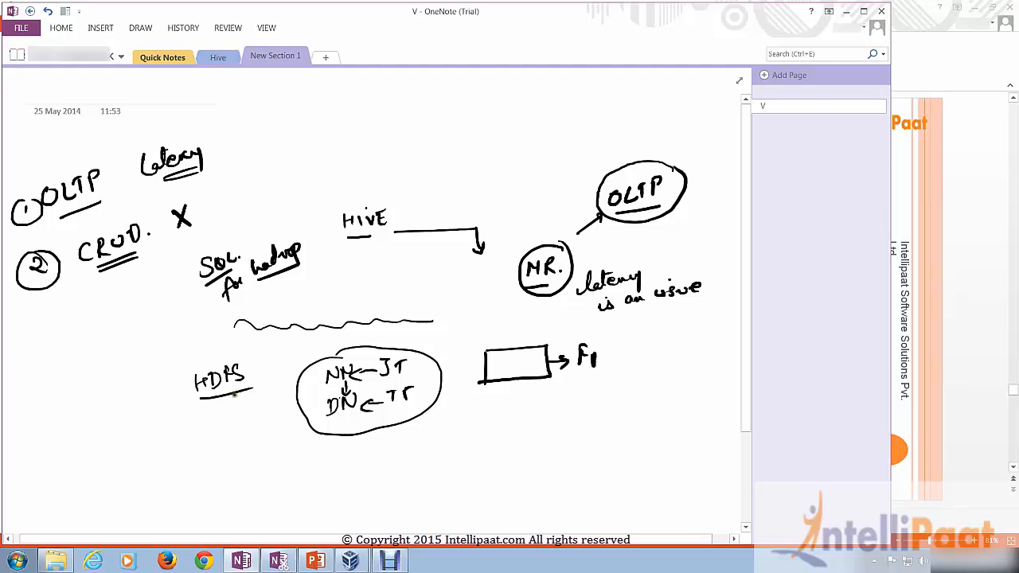
left_click_drag(188, 359, 247, 398)
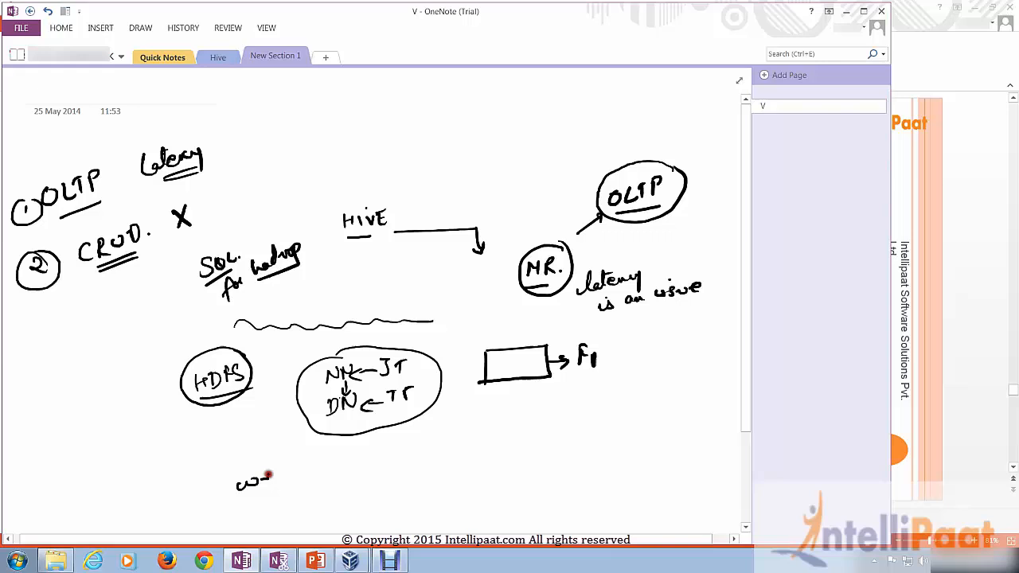
Sketch the bottom flow: write & read many → box → find → MR →
left_click_drag(239, 478, 299, 475)
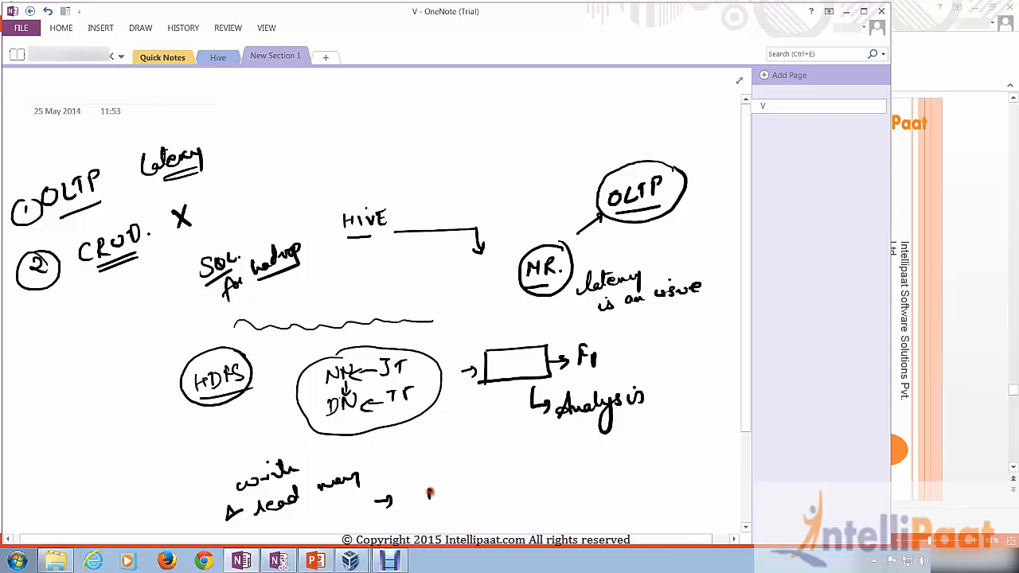
left_click_drag(430, 492, 443, 497)
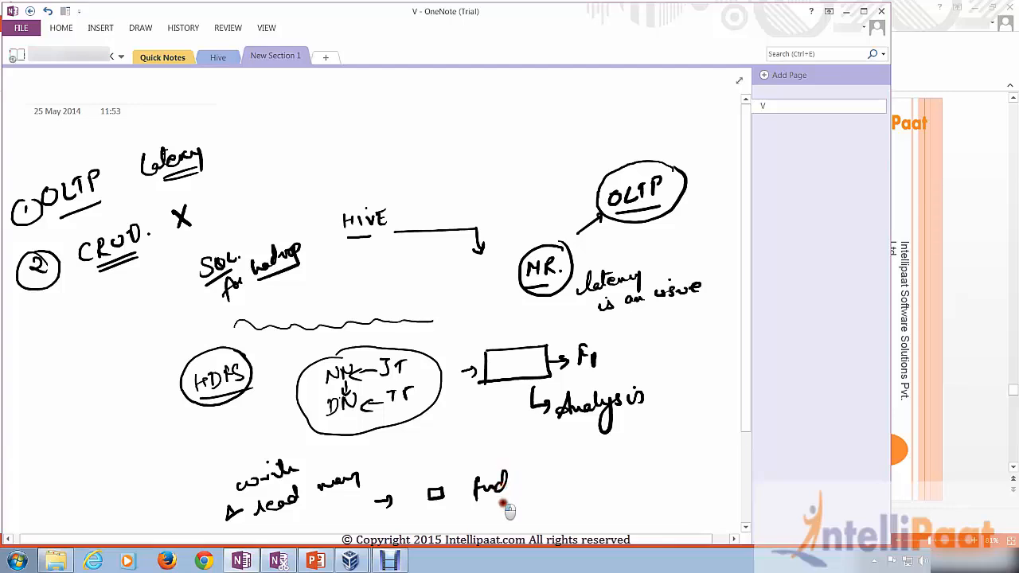
left_click_drag(526, 485, 605, 478)
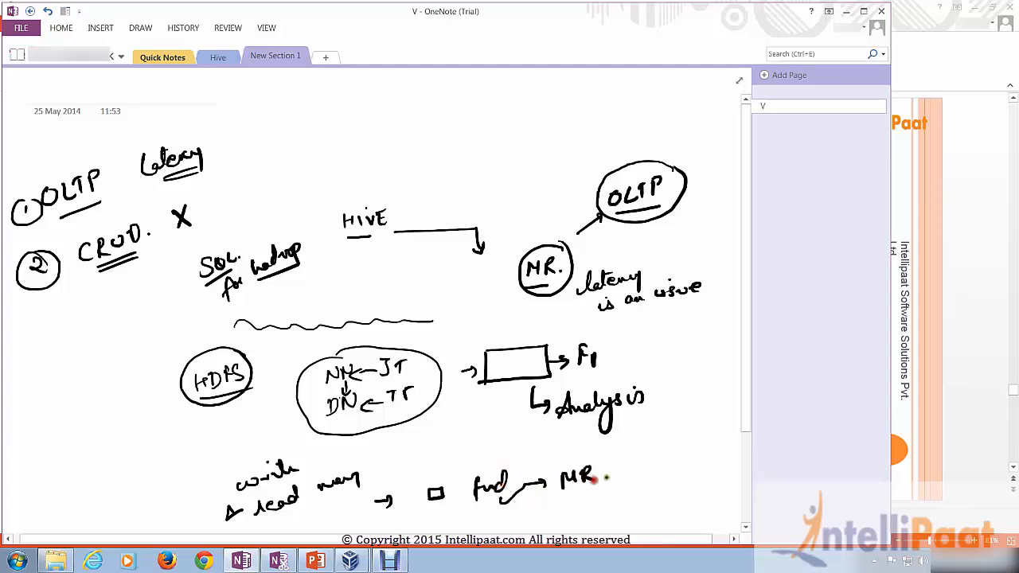
left_click_drag(608, 475, 637, 478)
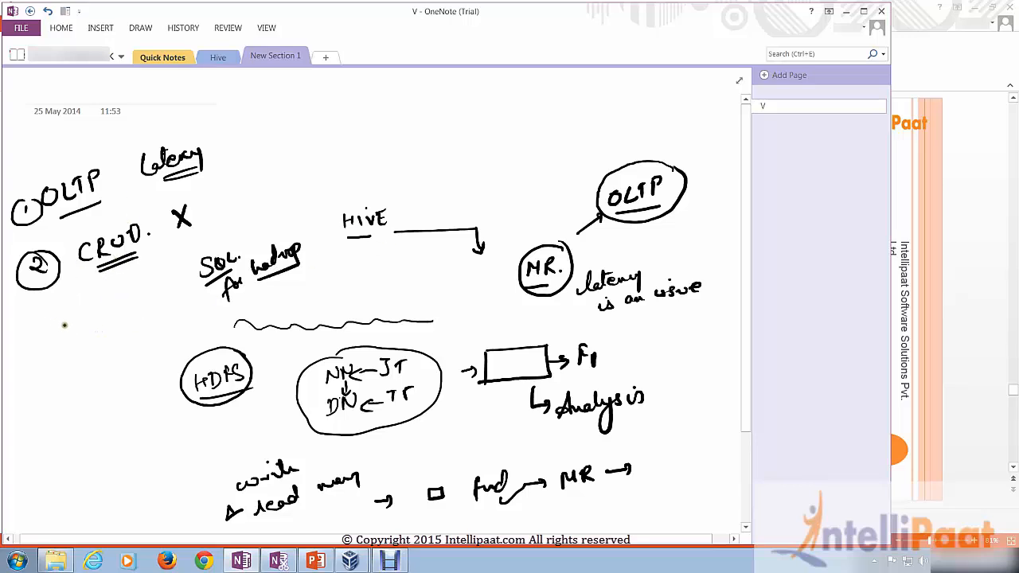
mouse_move(53, 333)
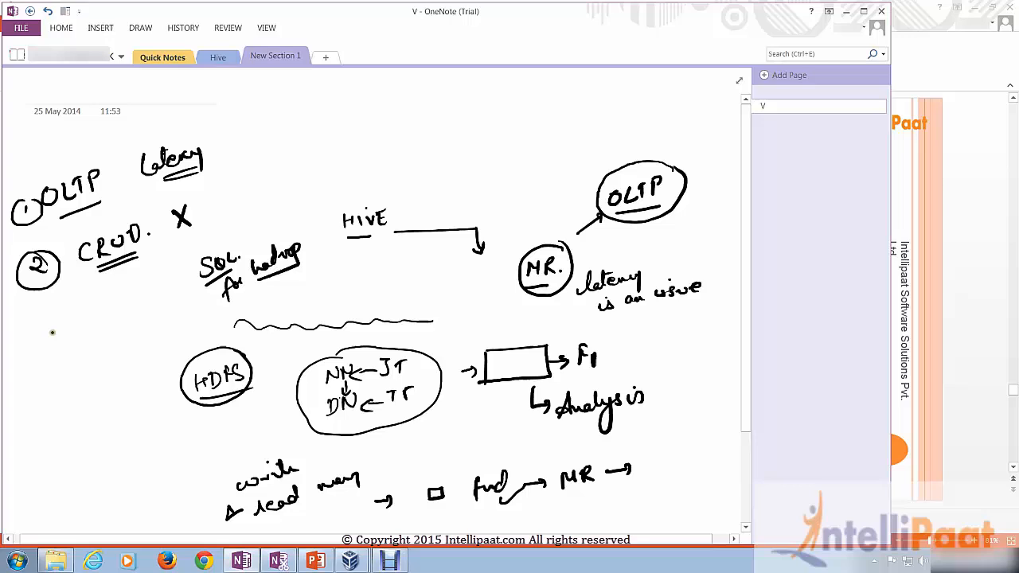
mouse_move(38, 334)
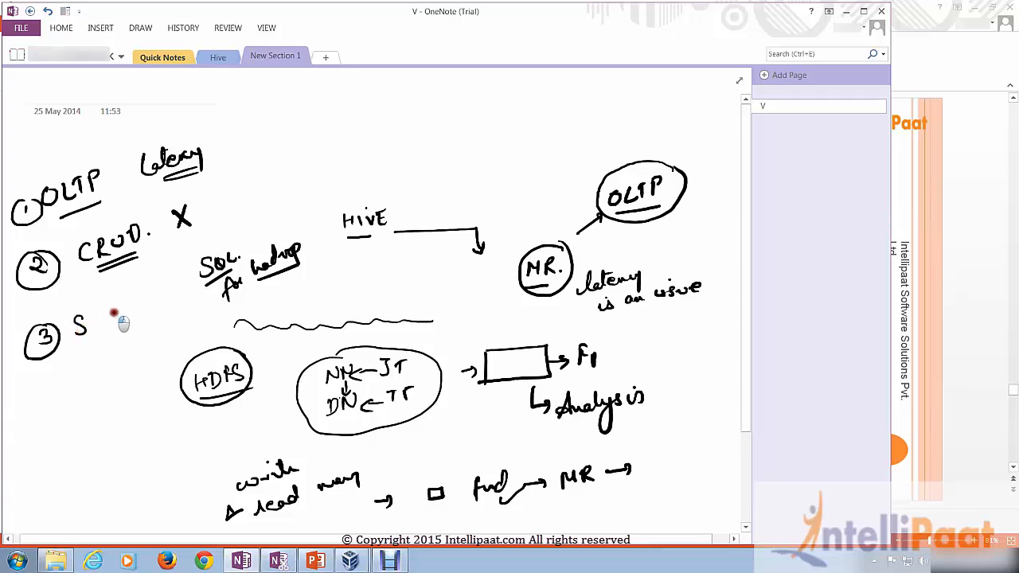
Write item 3 Small data set in the list and large with an arrow at bottom left
left_click_drag(92, 311, 128, 318)
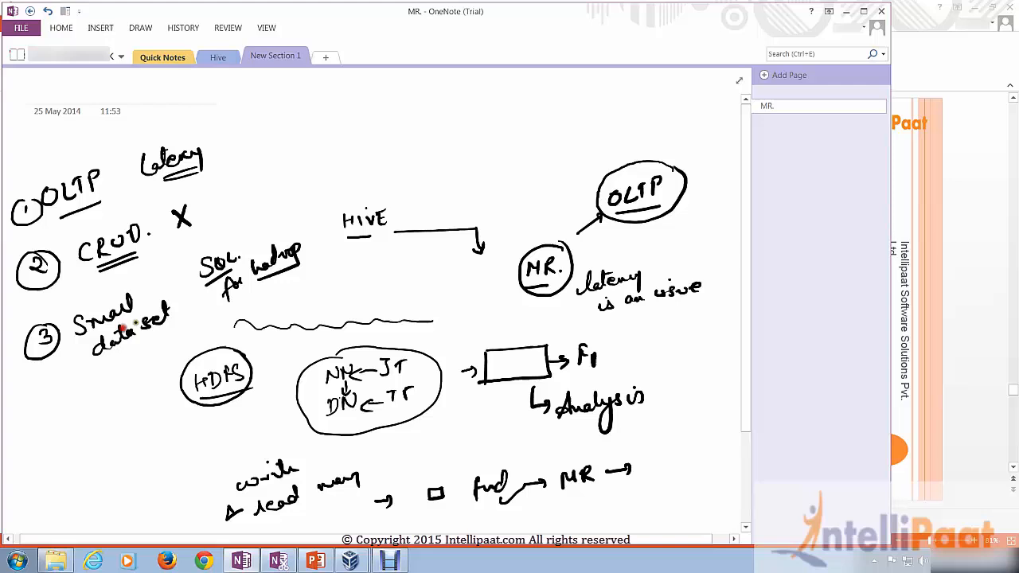
type("son")
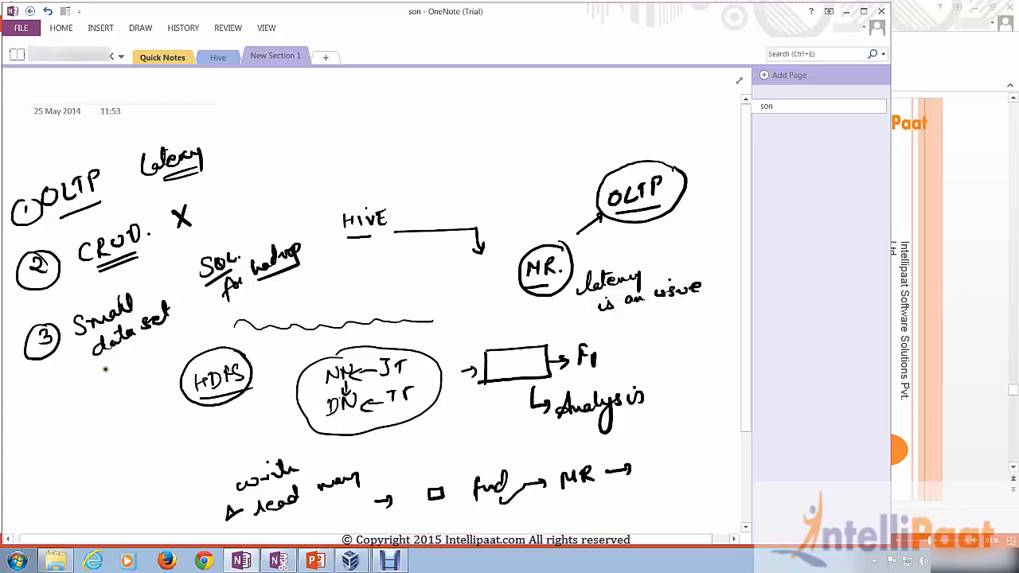
mouse_move(96, 365)
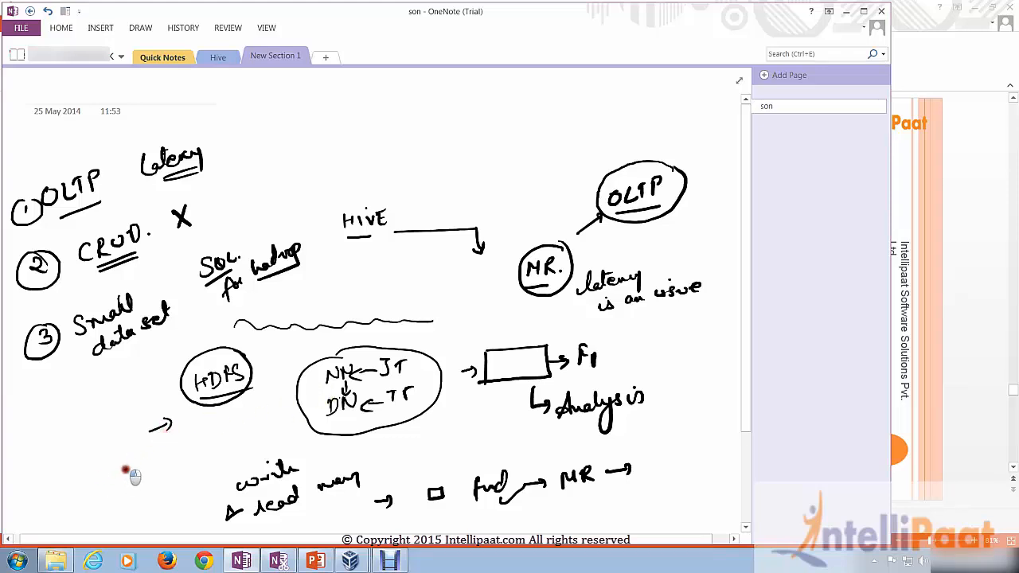
left_click_drag(104, 462, 156, 478)
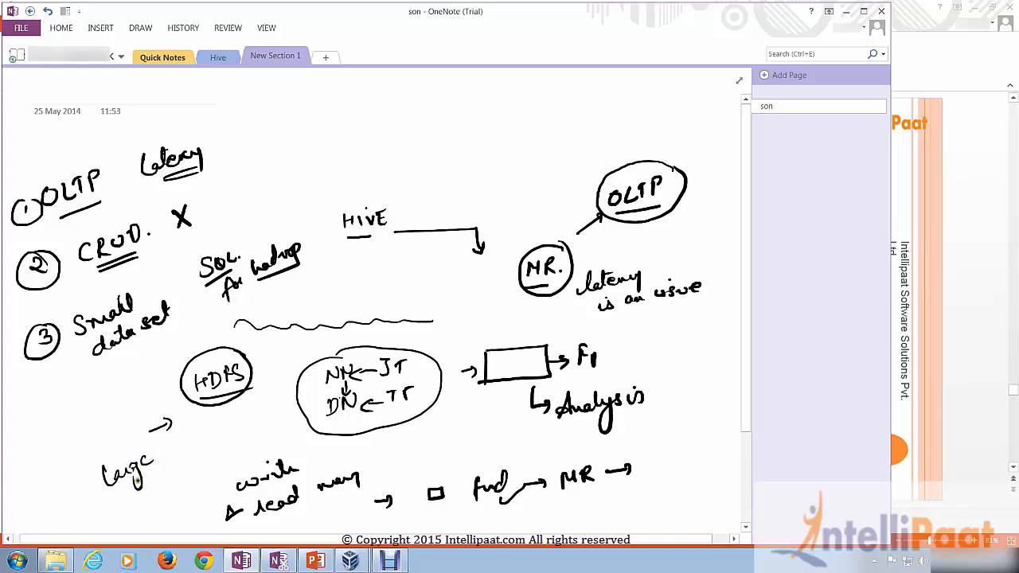